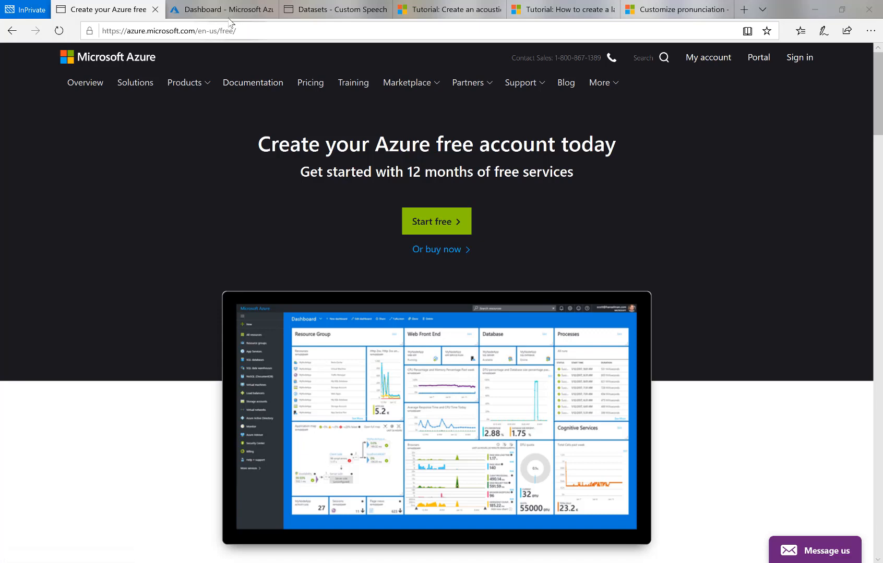
Step: From the dashboard, create a resource and choose Speech from the marketplace search for 'speech'
left_click(222, 9)
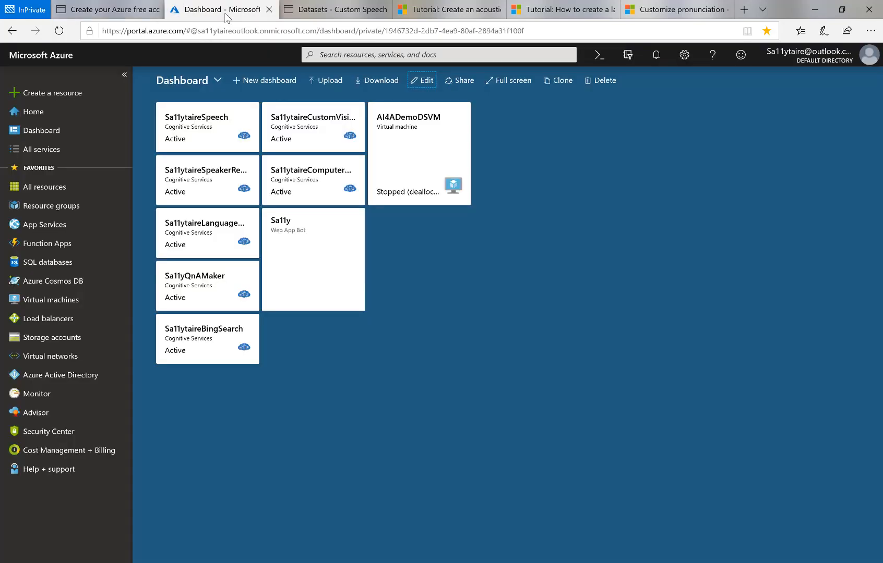
mouse_move(490, 363)
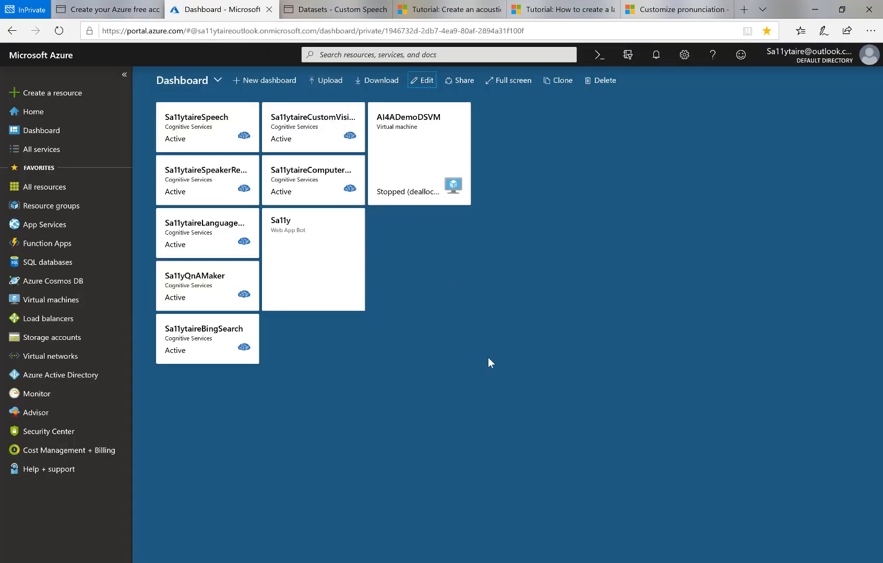
mouse_move(73, 96)
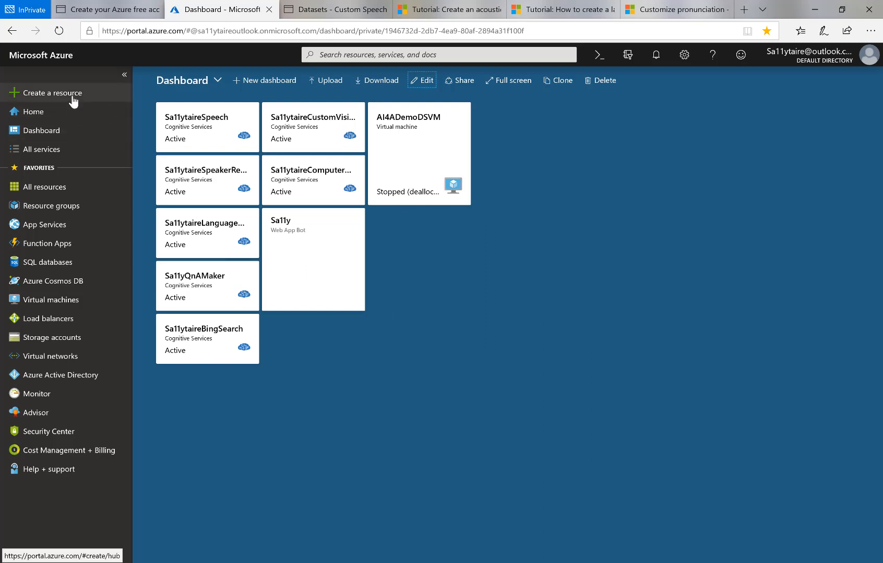
left_click(52, 92)
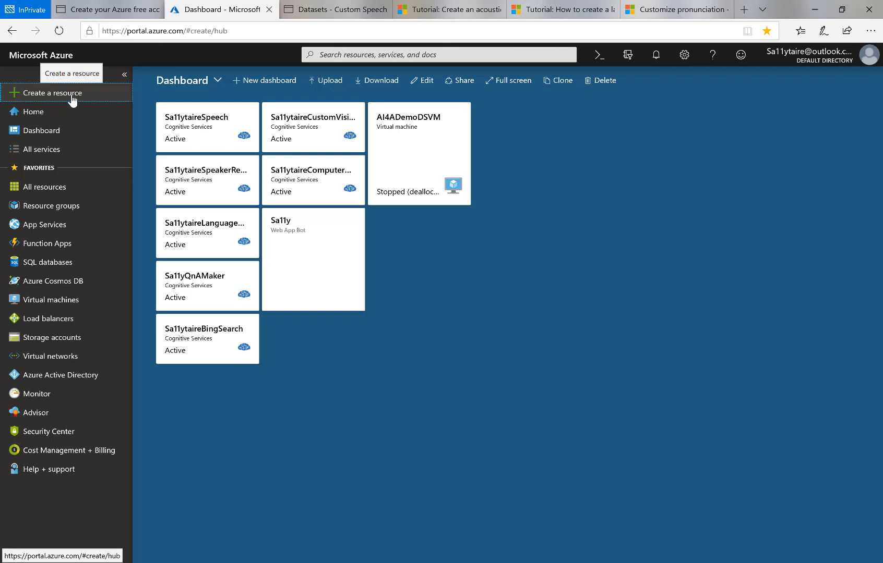
left_click(54, 92)
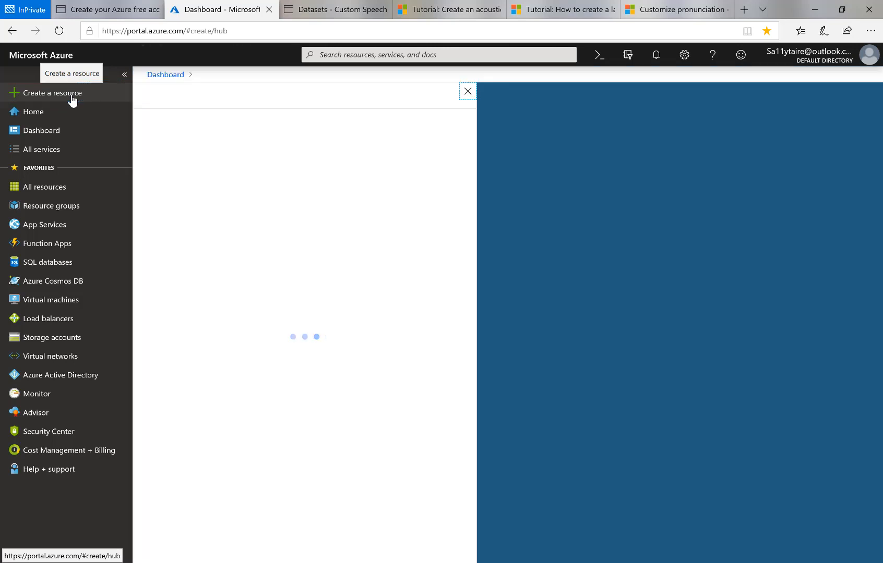
left_click(54, 93)
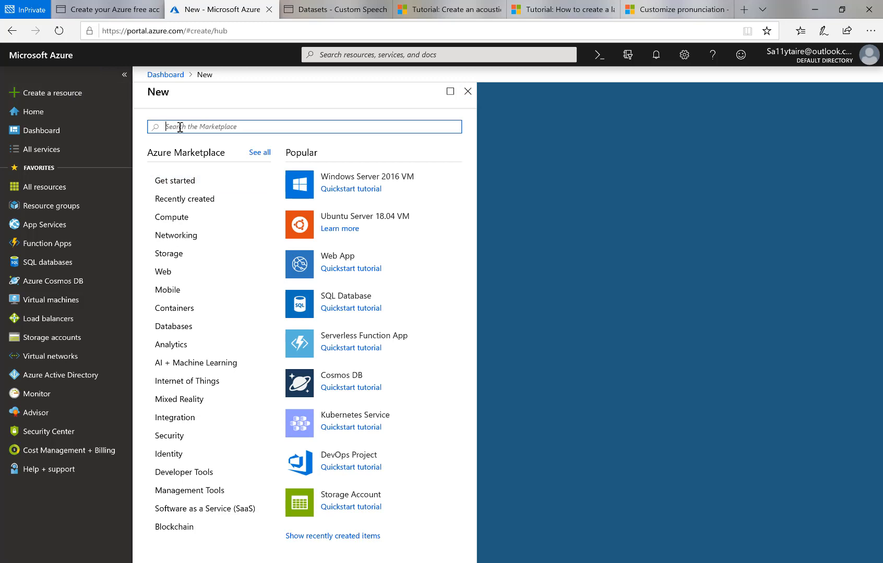
type("speech")
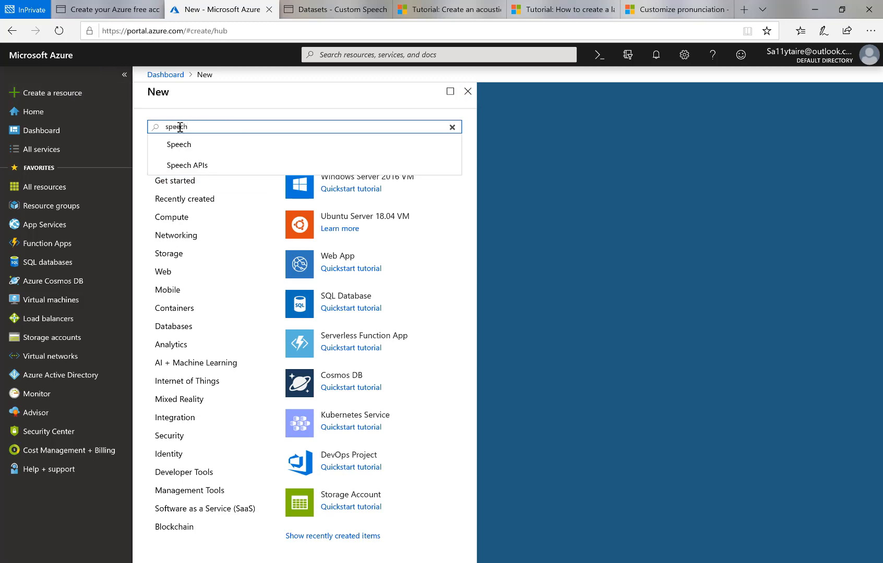
left_click(179, 144)
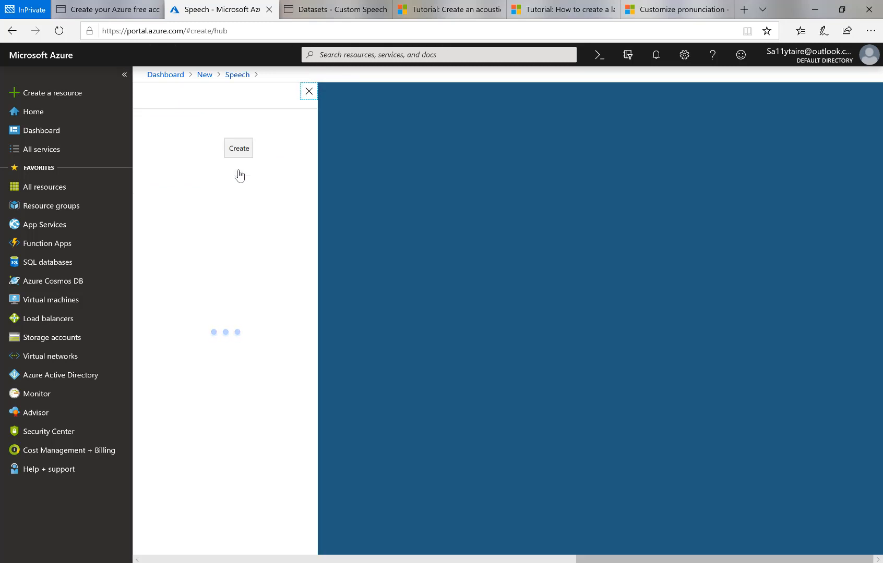
Step: Start a new Speech resource and name it MySpeechResource
left_click(238, 148)
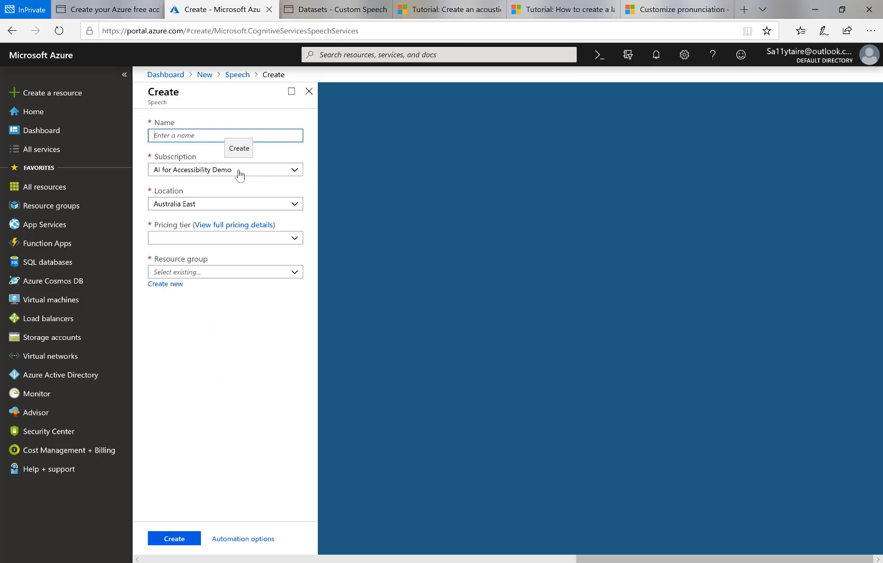
type("MySpeechS")
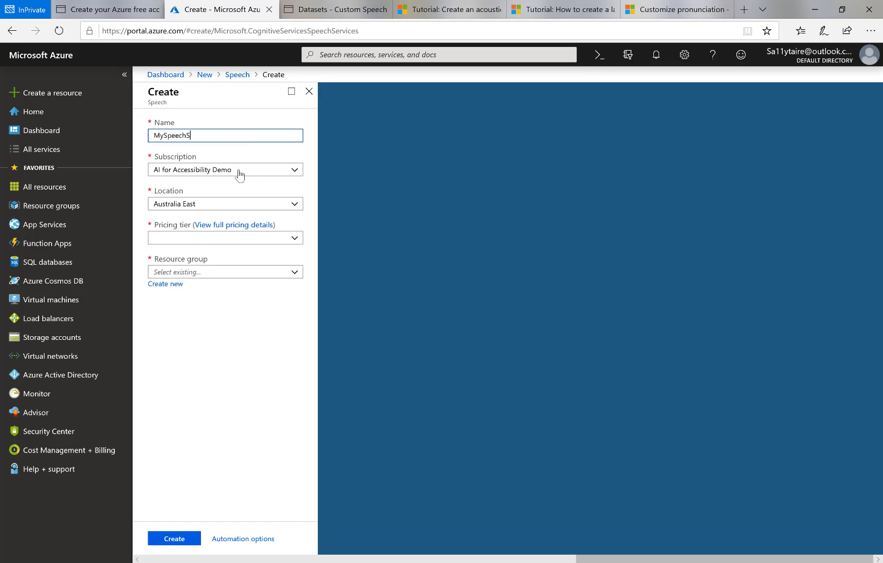
type("Resource")
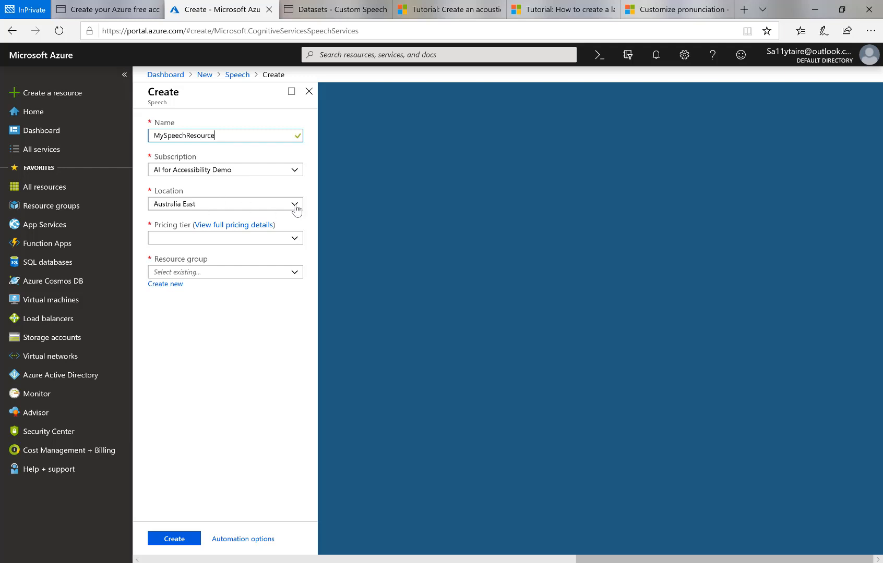
Step: Set location West US, pricing tier F0, resource group AI4ADemo, and submit for creation
left_click(224, 203)
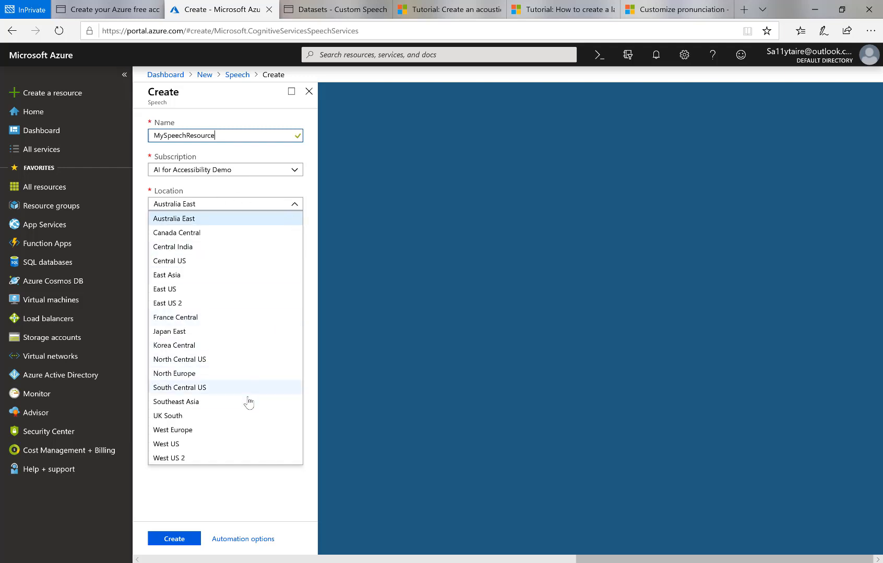
left_click(174, 218)
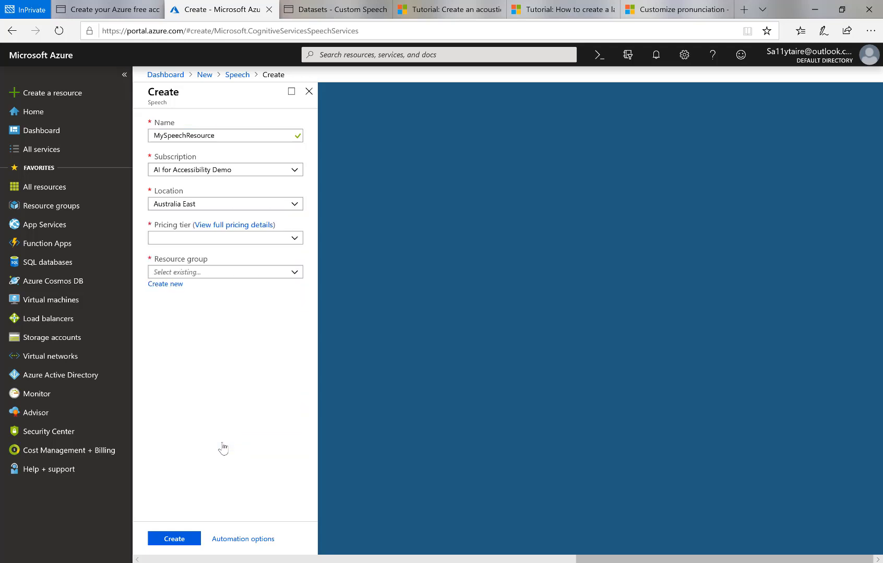
left_click(225, 238)
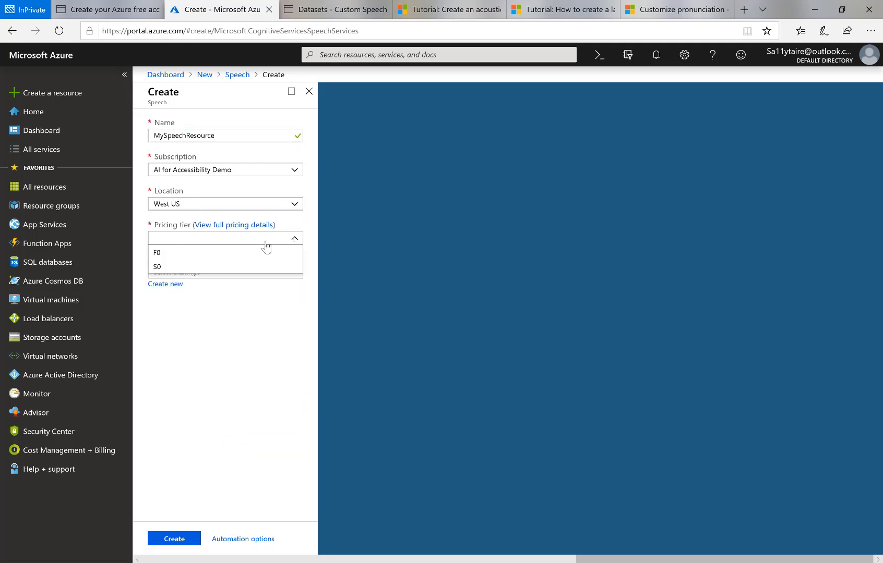
left_click(158, 253)
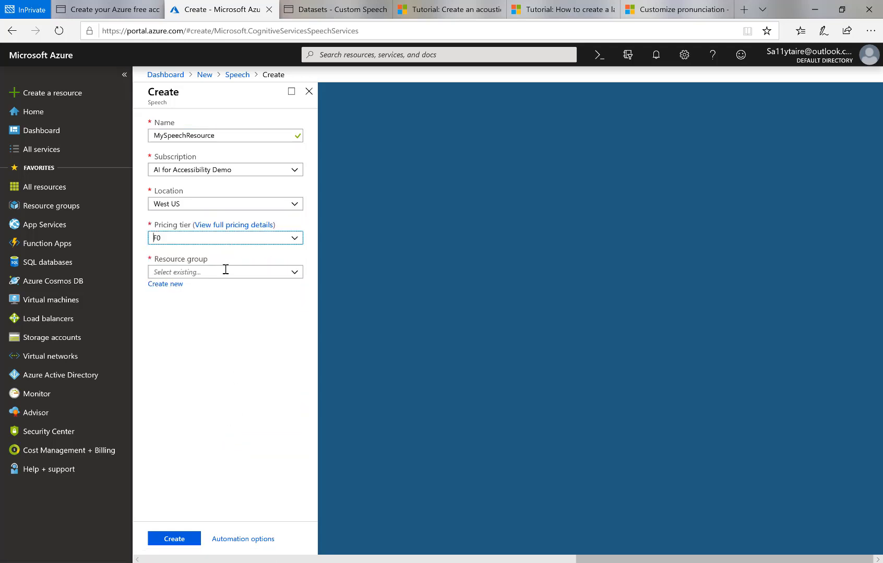
left_click(224, 273)
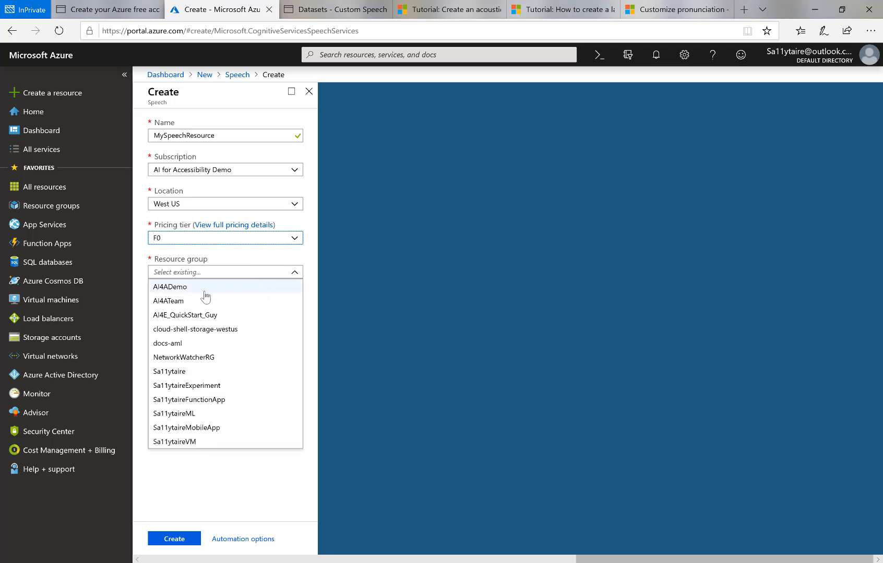
left_click(169, 286)
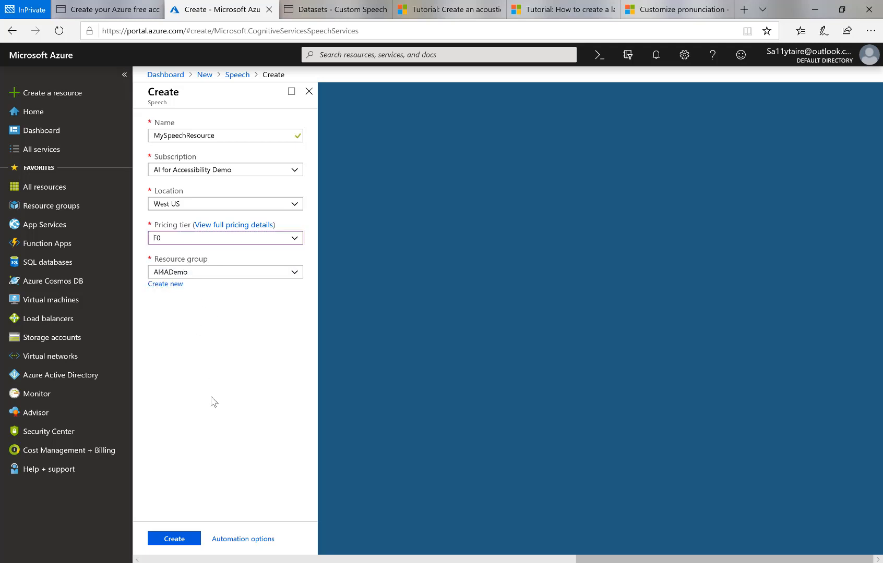
left_click(173, 539)
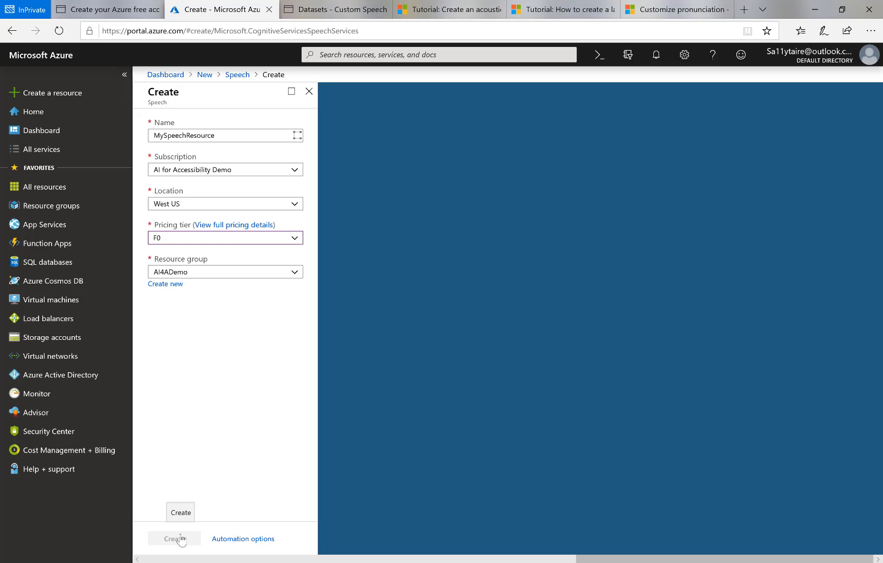
left_click(174, 538)
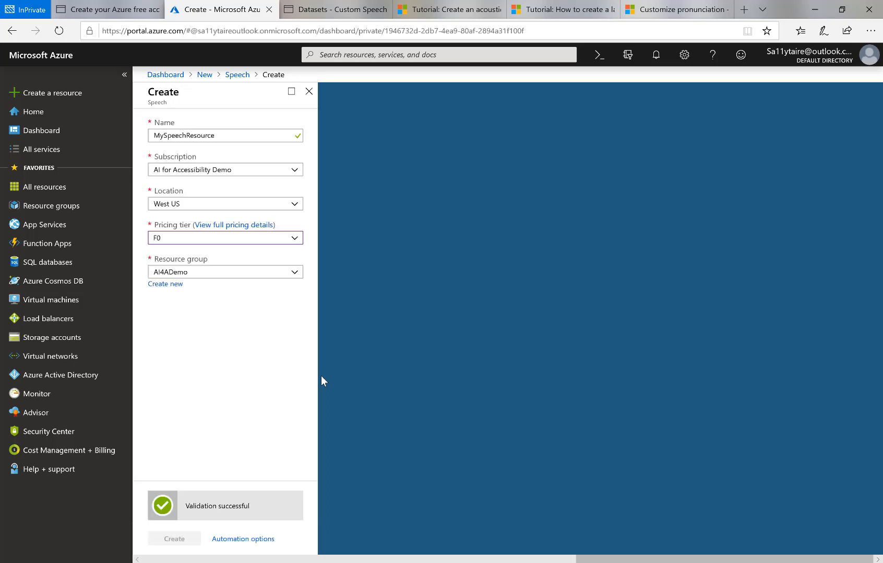
Step: Return to the dashboard and dismiss the Deployment succeeded notification for MySpeechResource
left_click(174, 539)
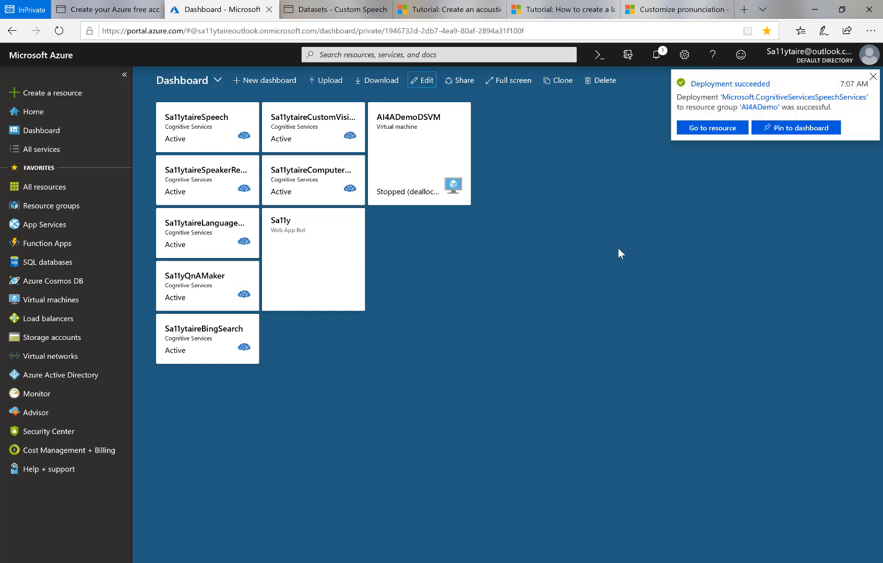
left_click(796, 127)
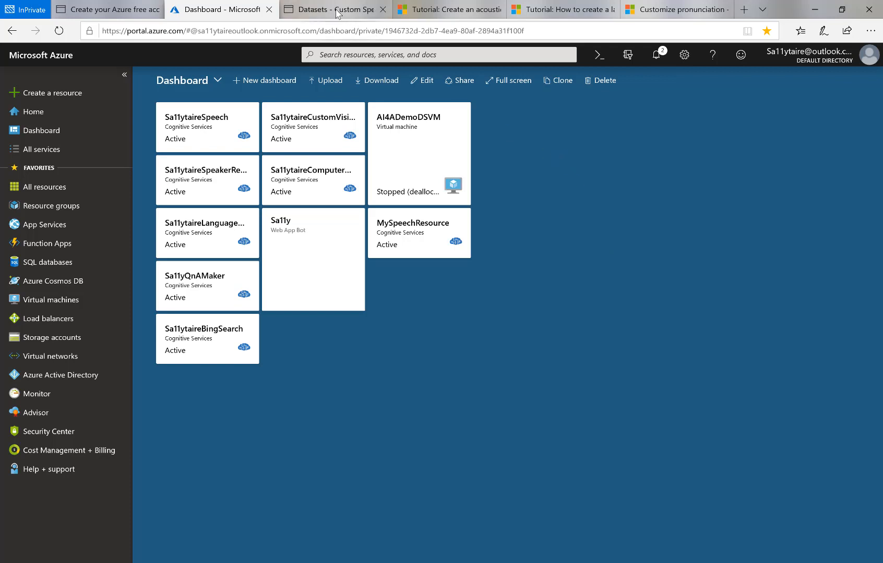
Step: Switch to the Custom Speech (cris.ai) Datasets browser tab
left_click(331, 9)
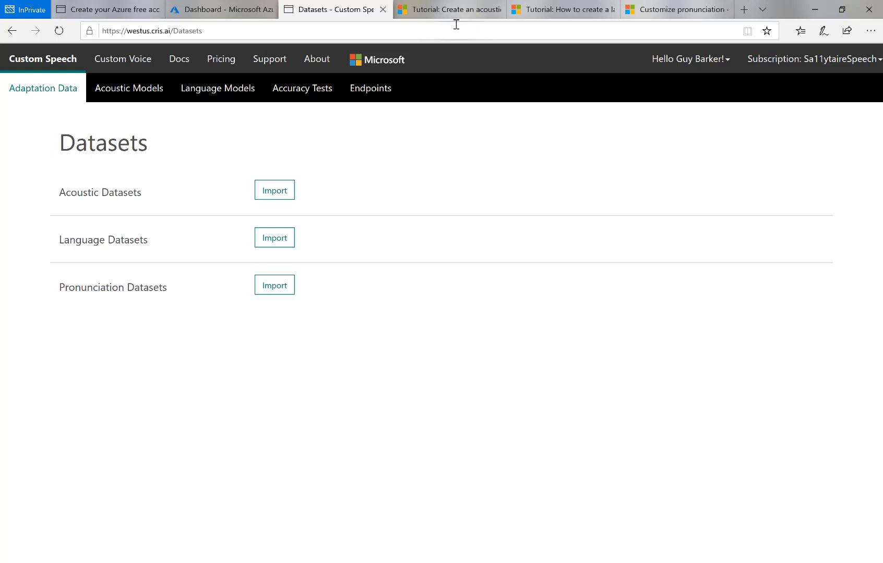
left_click(448, 9)
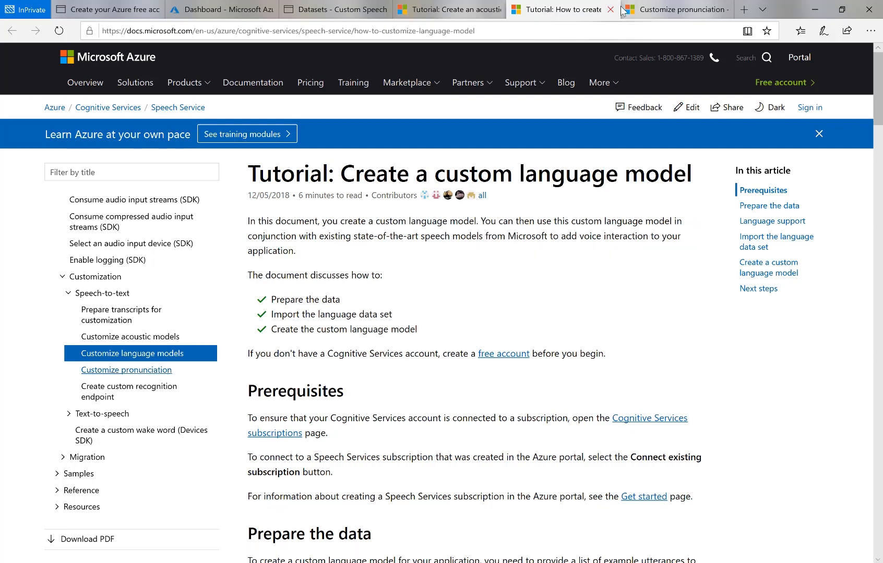
left_click(674, 10)
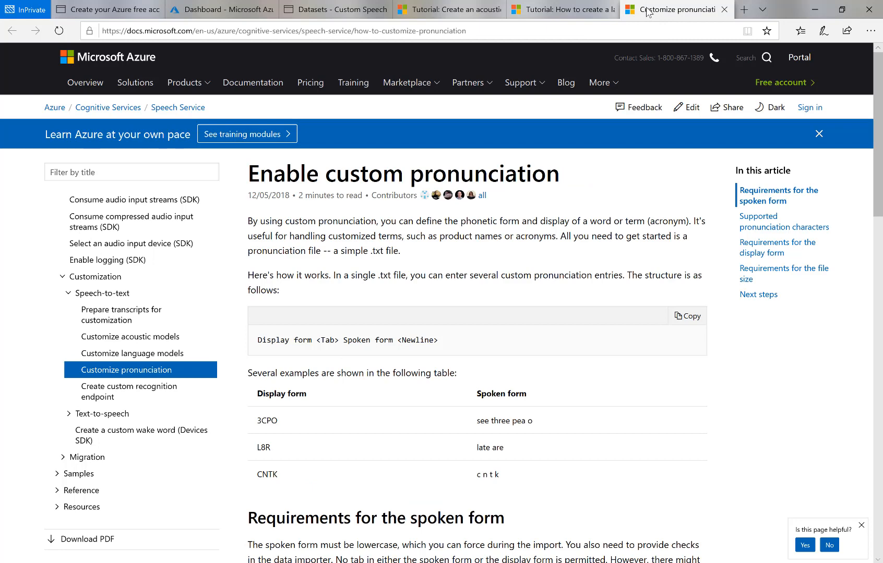
left_click(335, 9)
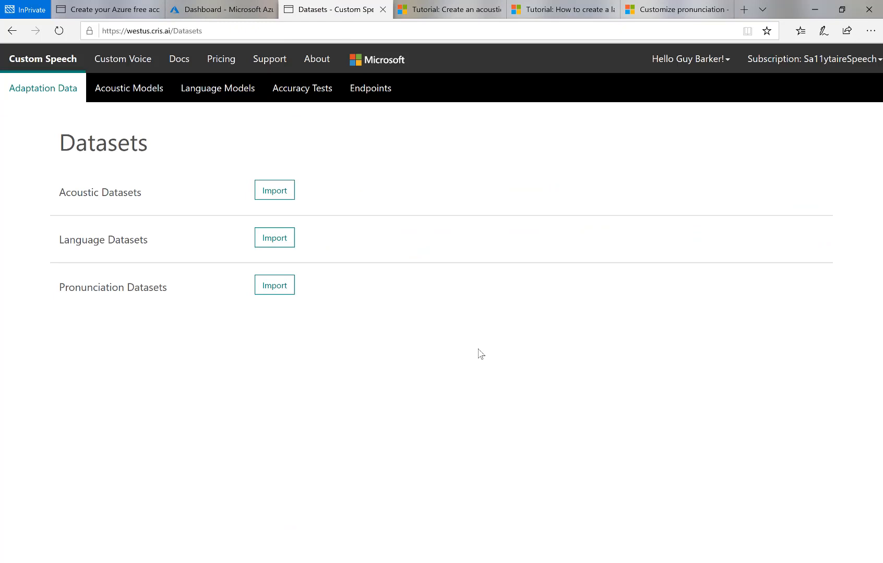
mouse_move(345, 205)
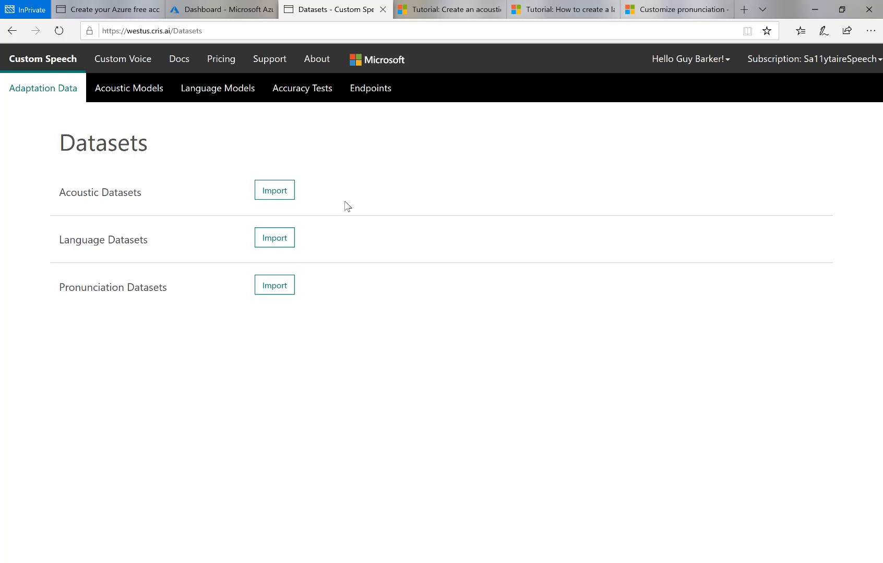
Step: Begin an acoustic data import named MyAcousticData with en-US, then switch to the AcousticData folder
left_click(275, 190)
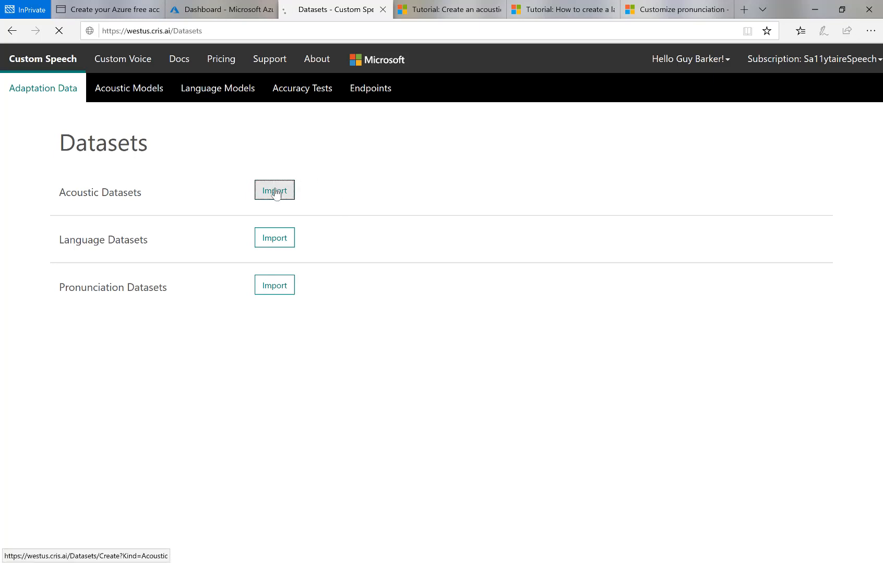
left_click(274, 190)
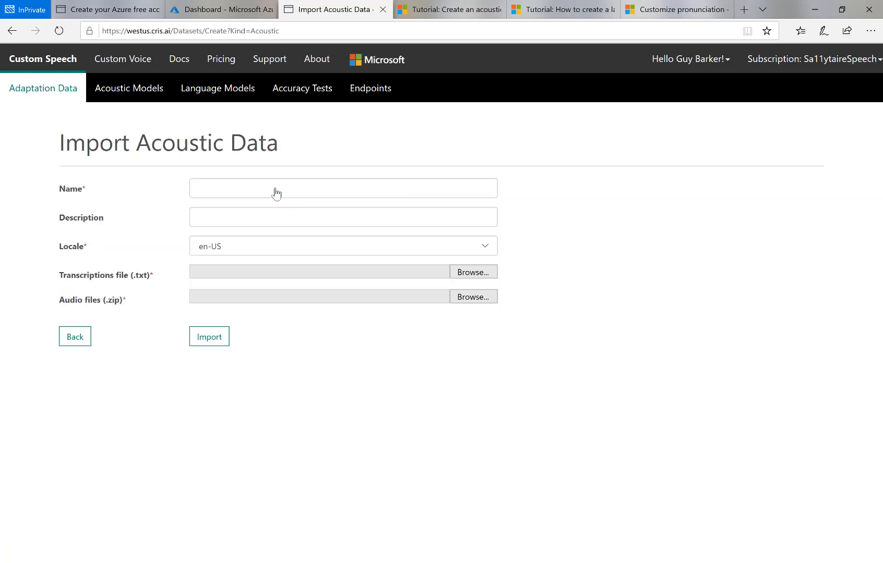
type("M")
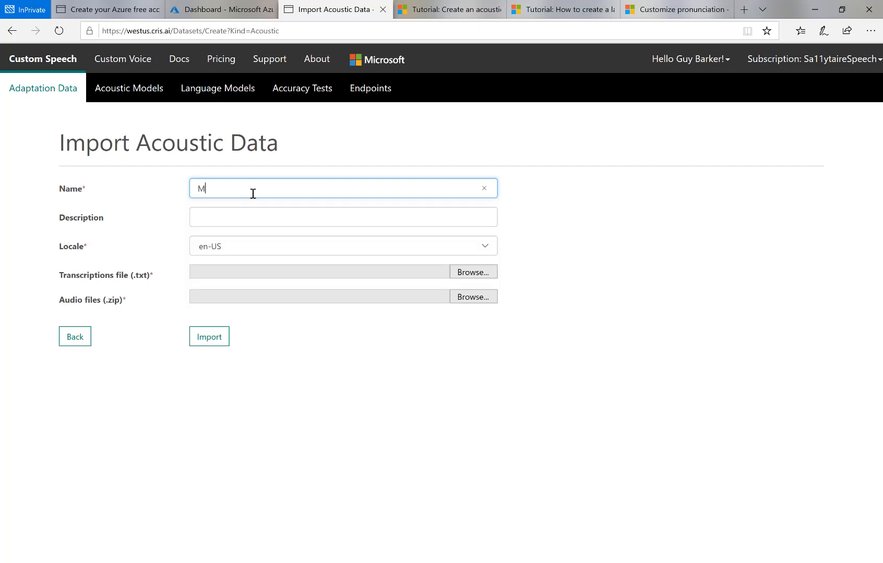
type("yAcousticData")
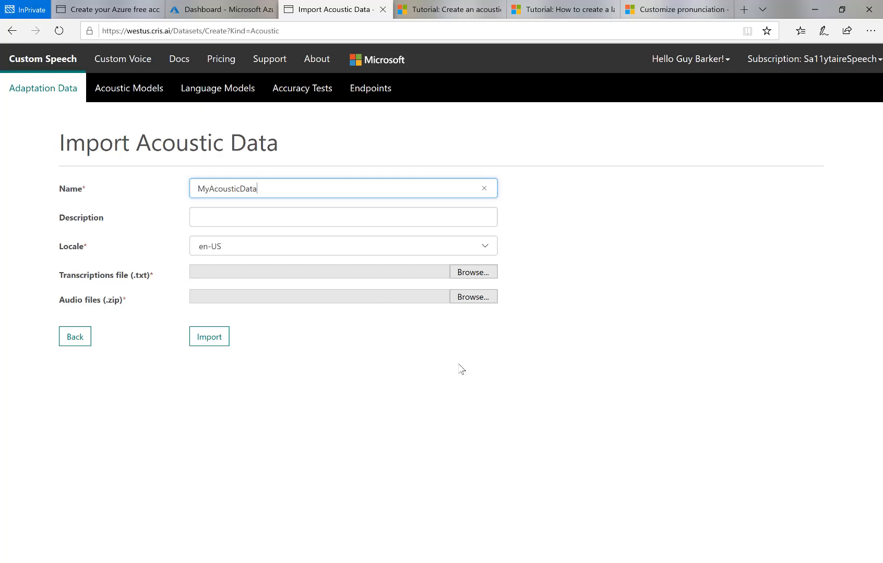
key("Alt+Tab")
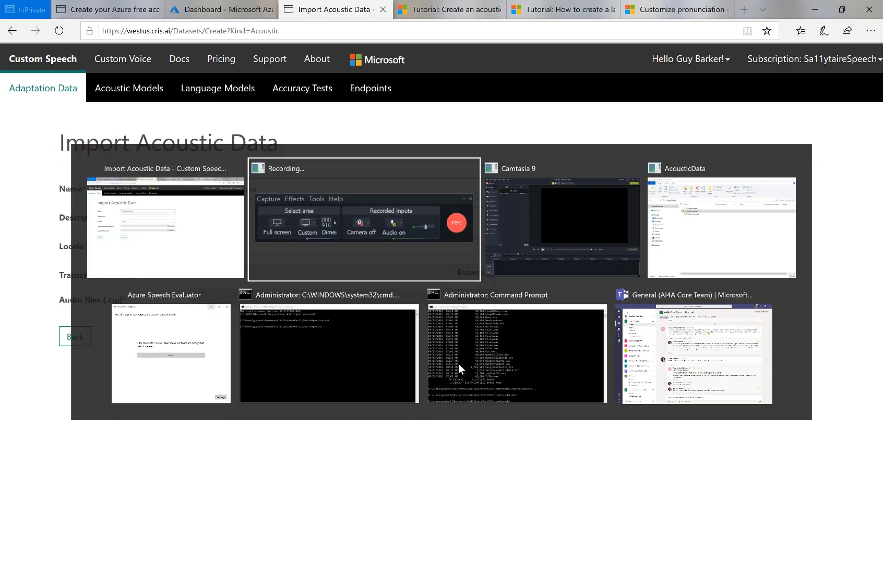
left_click(721, 225)
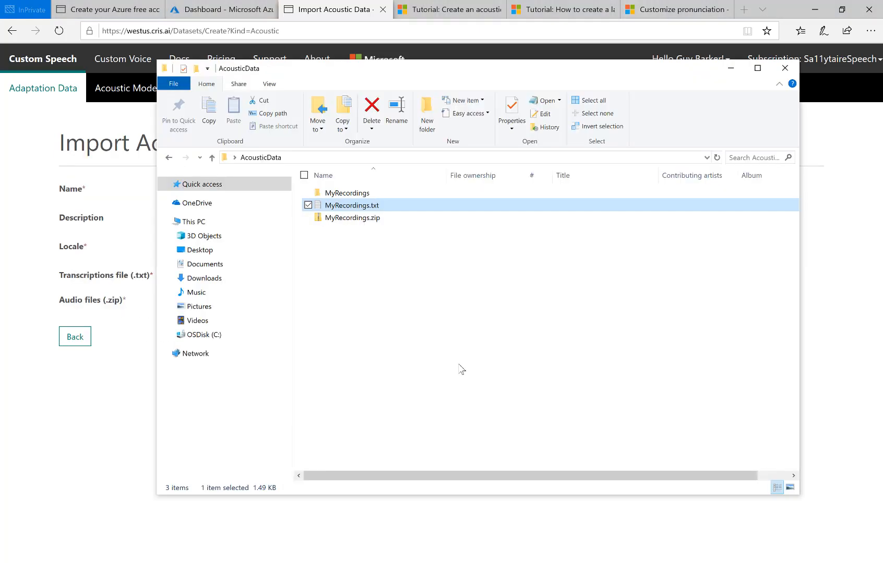
mouse_move(392, 274)
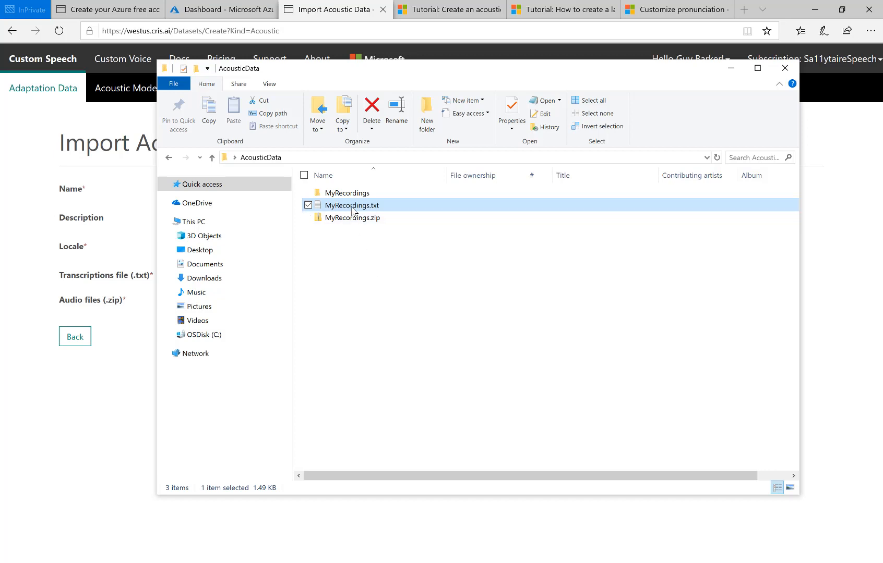
double_click(347, 192)
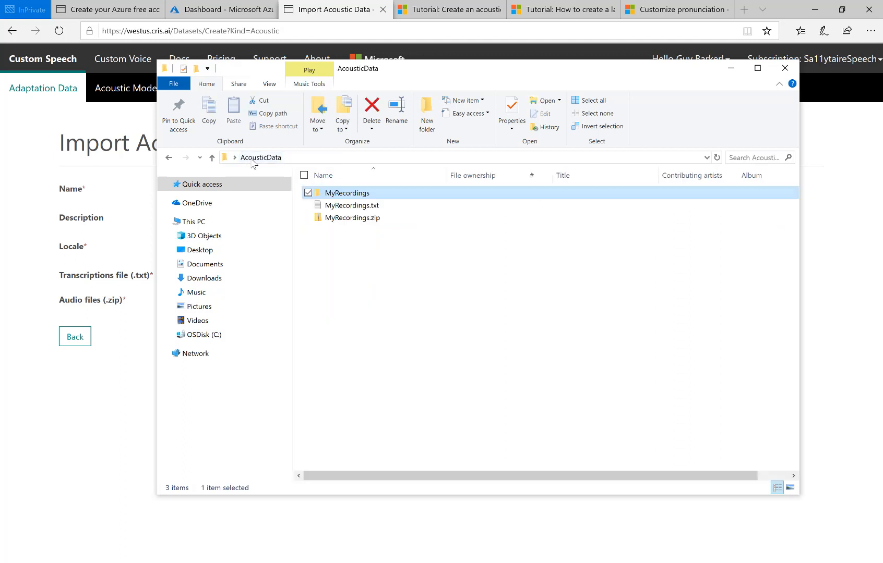
mouse_move(353, 218)
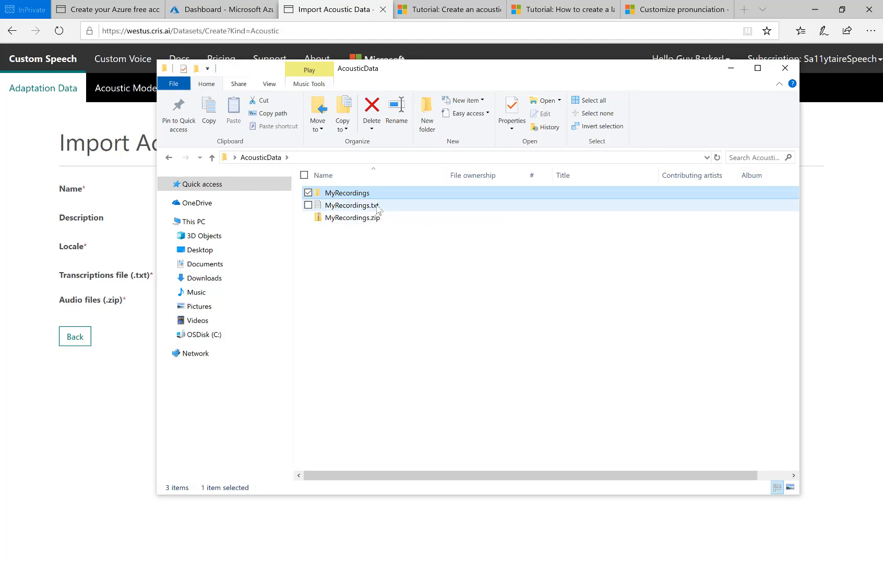
double_click(351, 206)
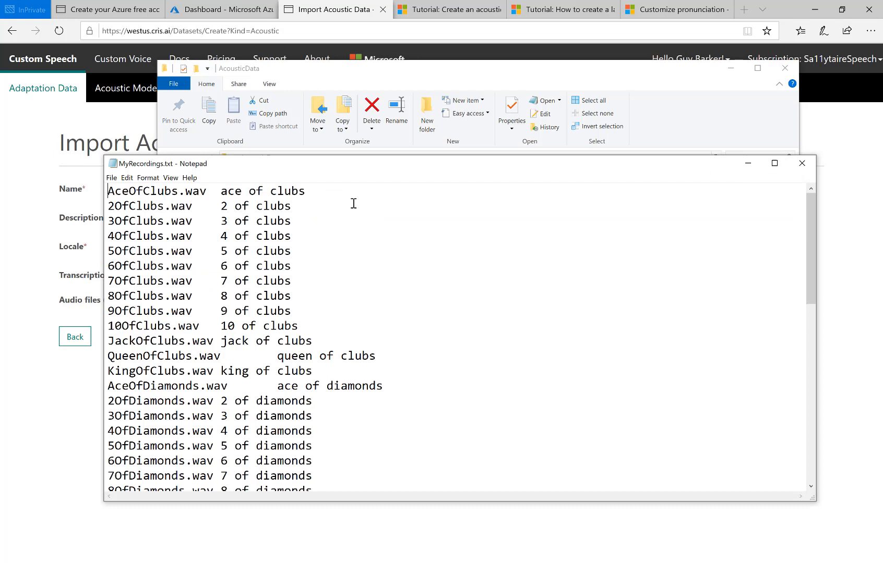
double_click(156, 191)
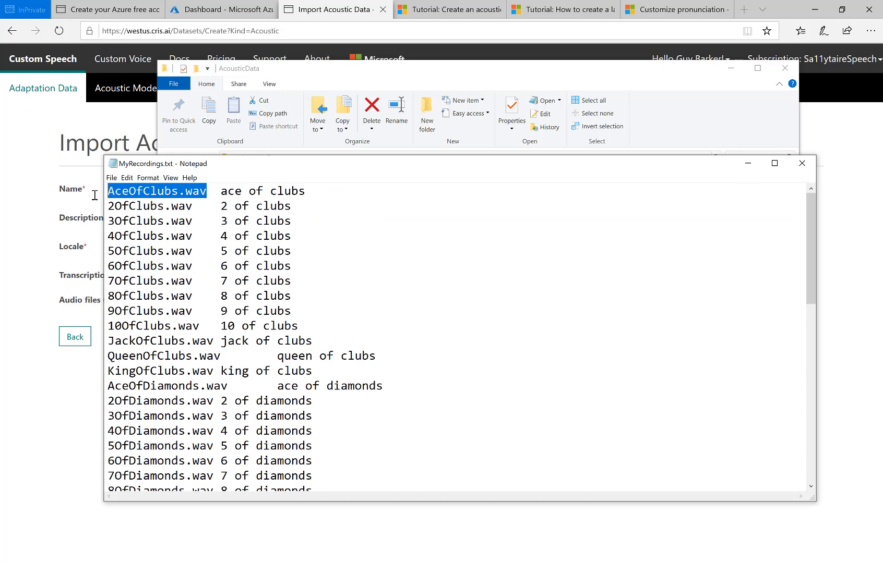
mouse_move(137, 234)
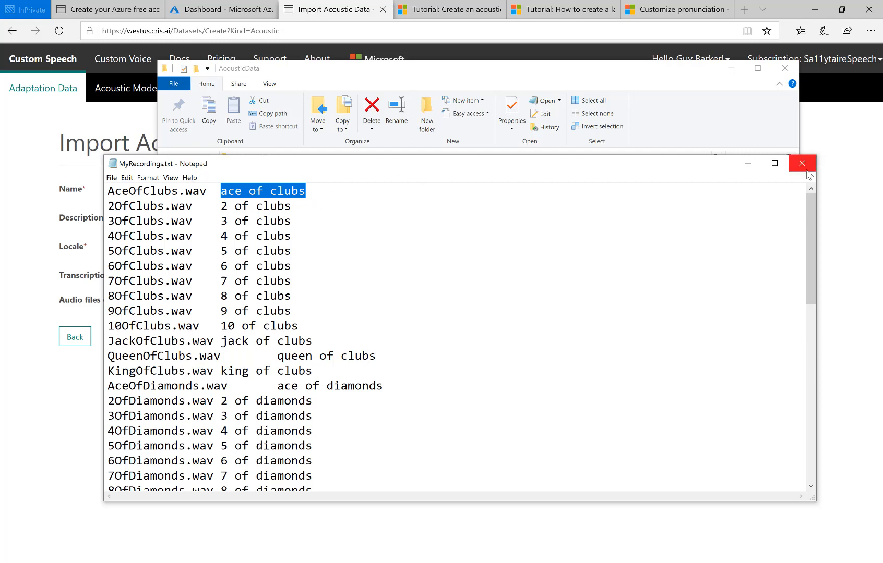
left_click(802, 162)
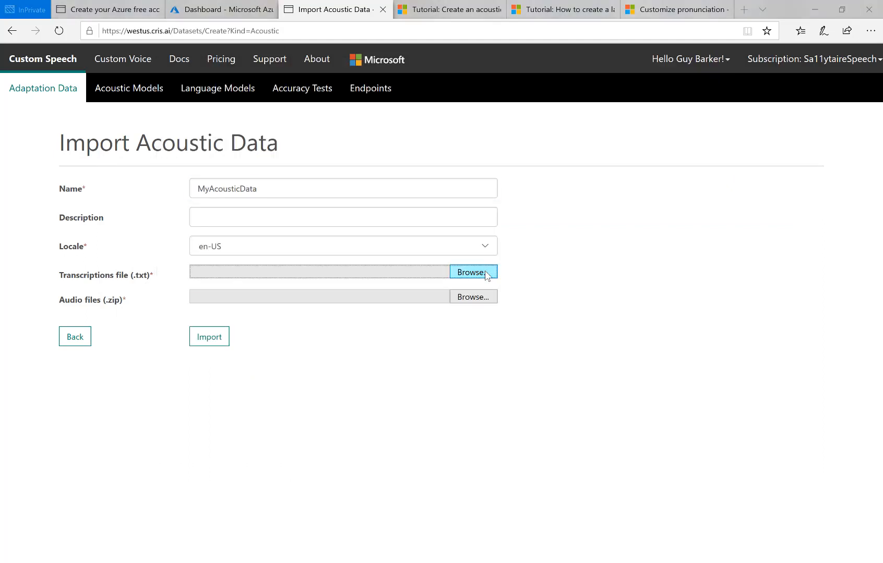
left_click(473, 273)
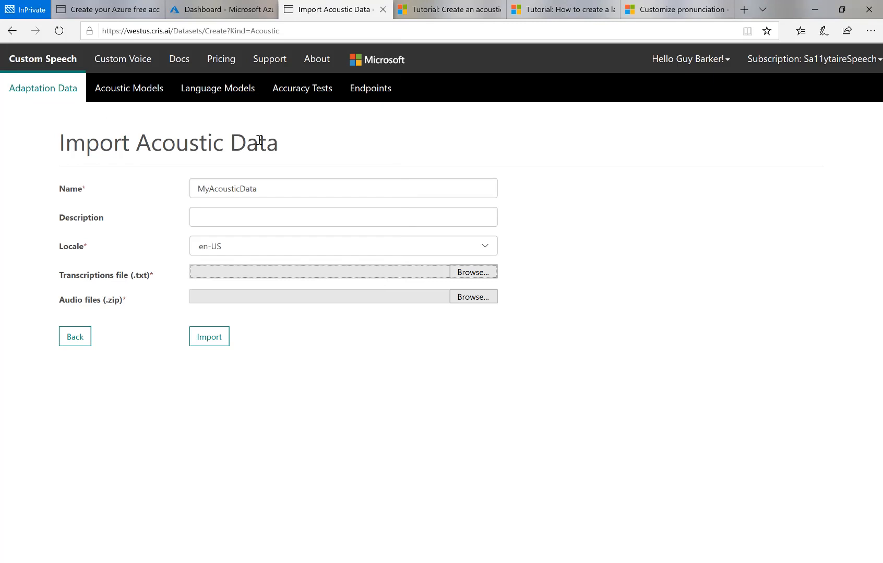
Step: Attach MyRecordings.txt transcriptions and MyRecordings.zip audio, then import the dataset
left_click(472, 272)
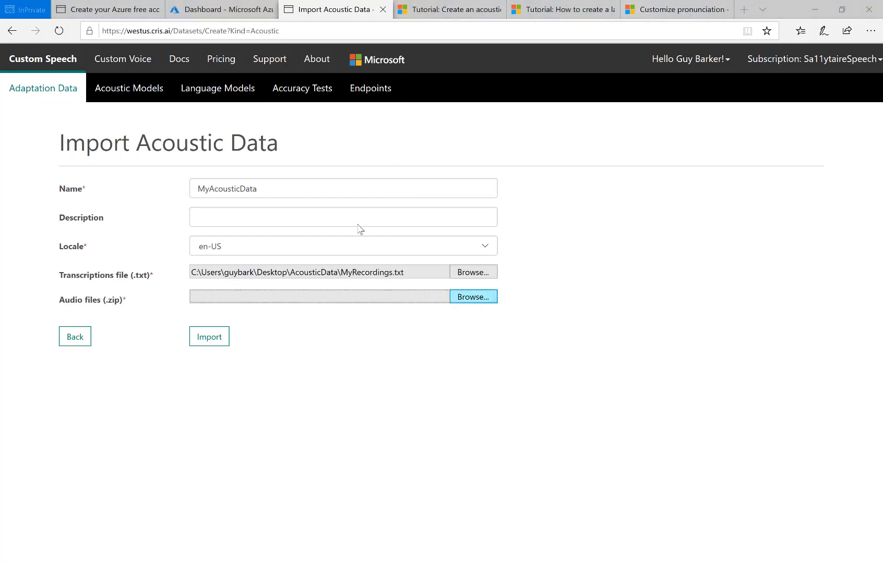
left_click(473, 297)
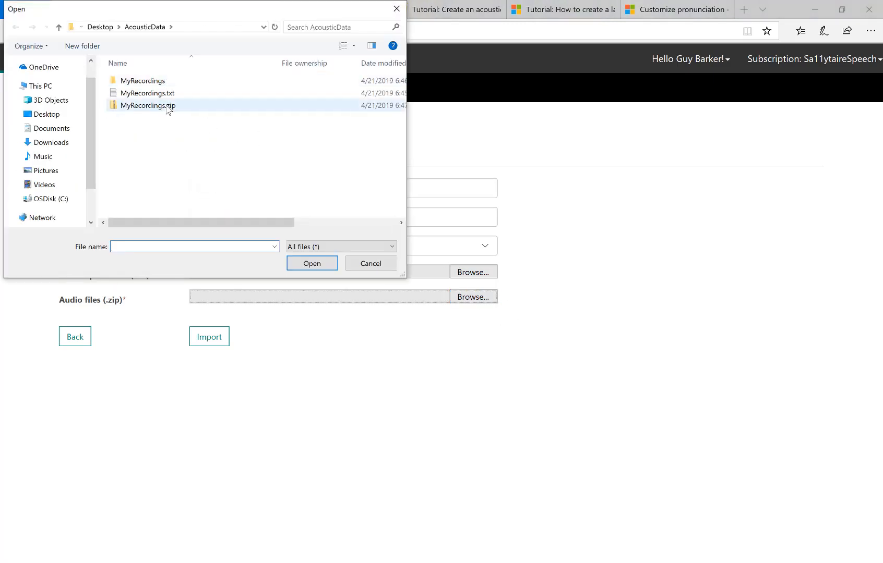
left_click(311, 263)
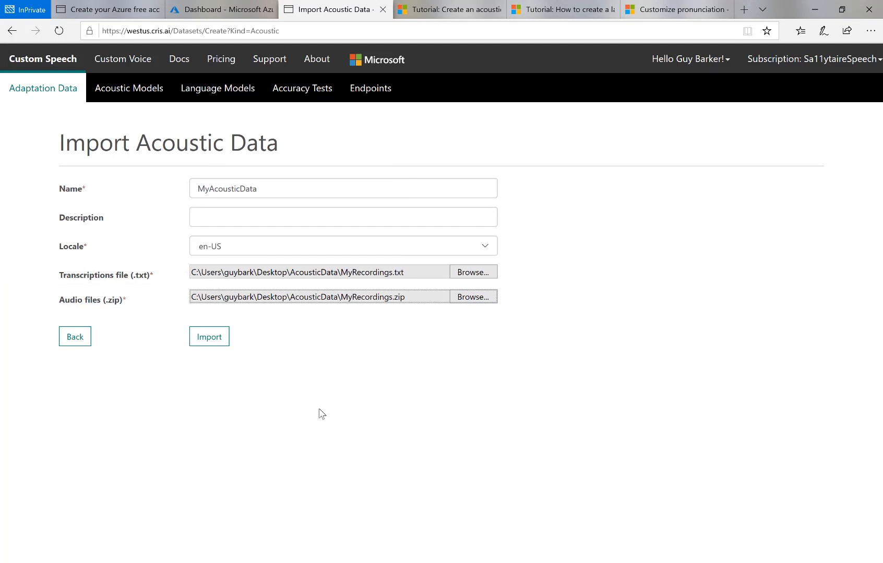
left_click(209, 337)
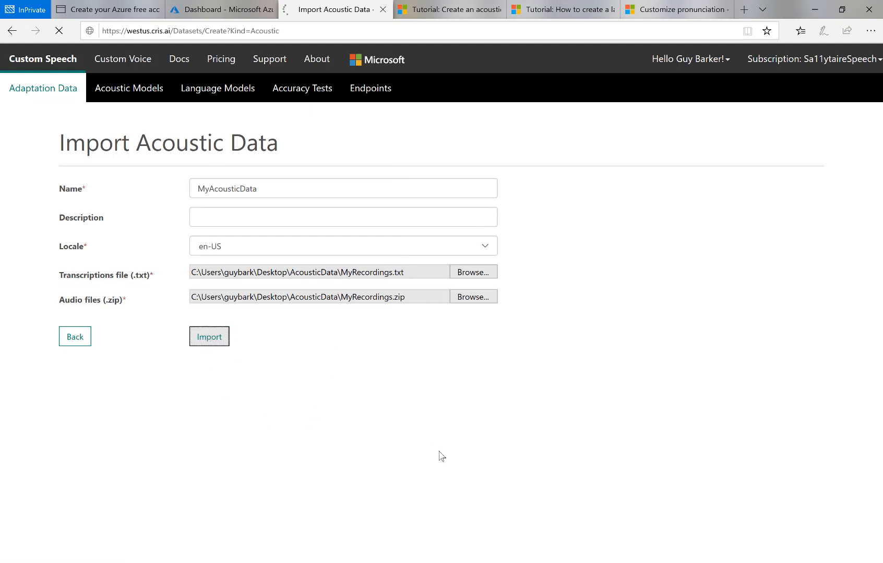
left_click(209, 338)
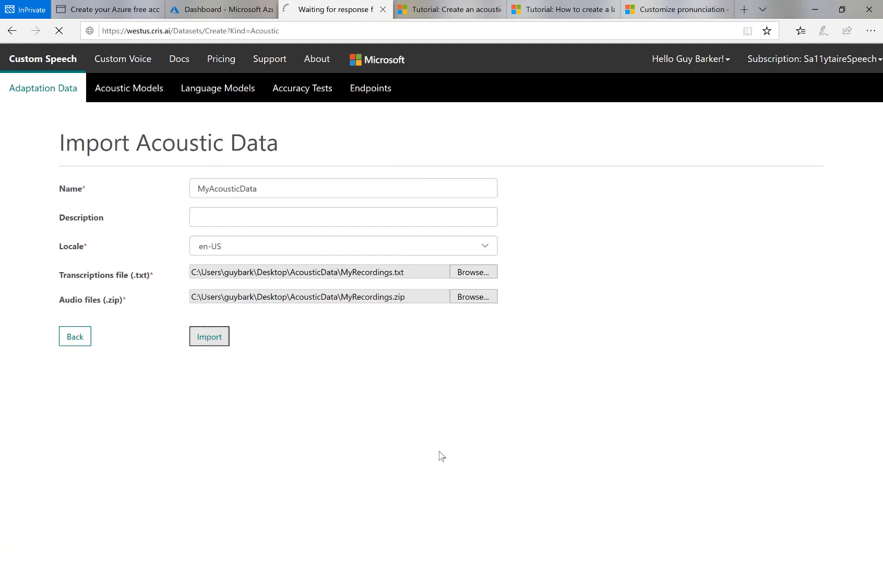
left_click(209, 337)
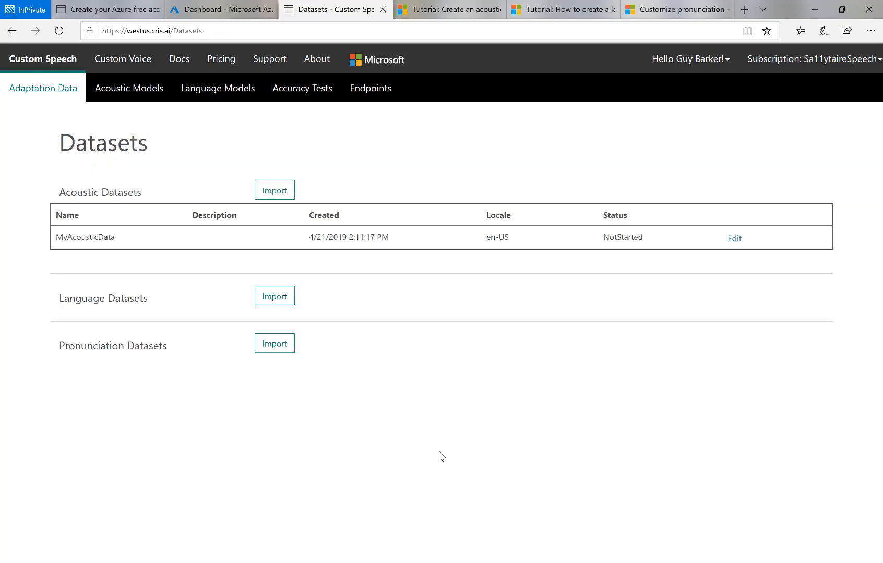
mouse_move(444, 434)
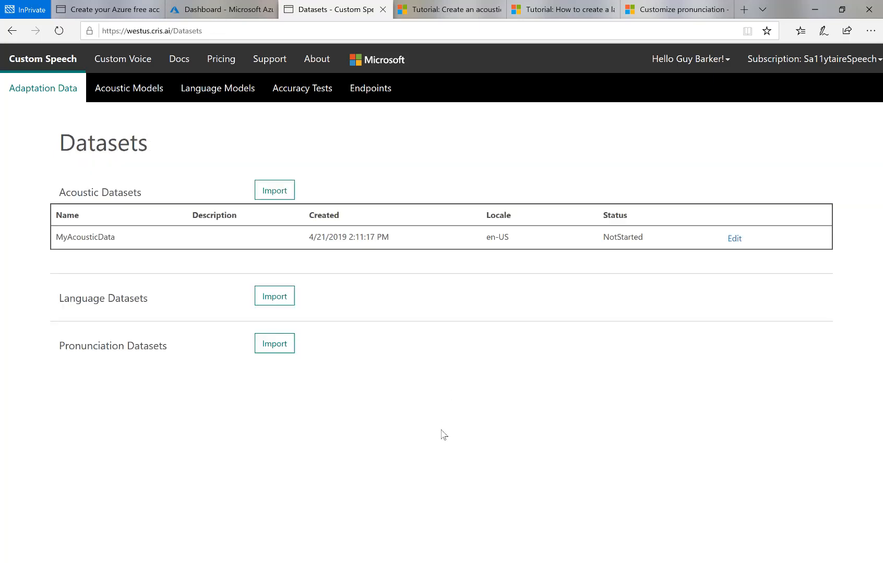
mouse_move(481, 393)
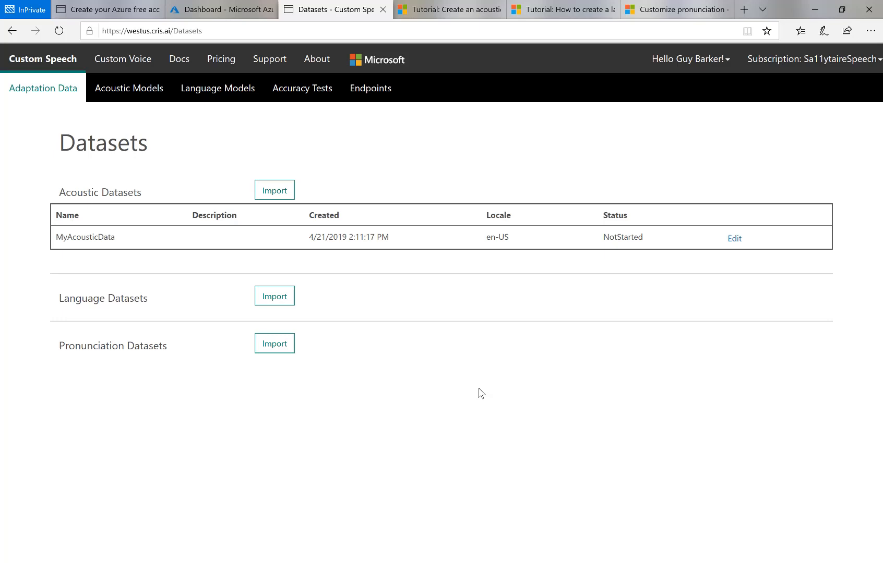
mouse_move(137, 246)
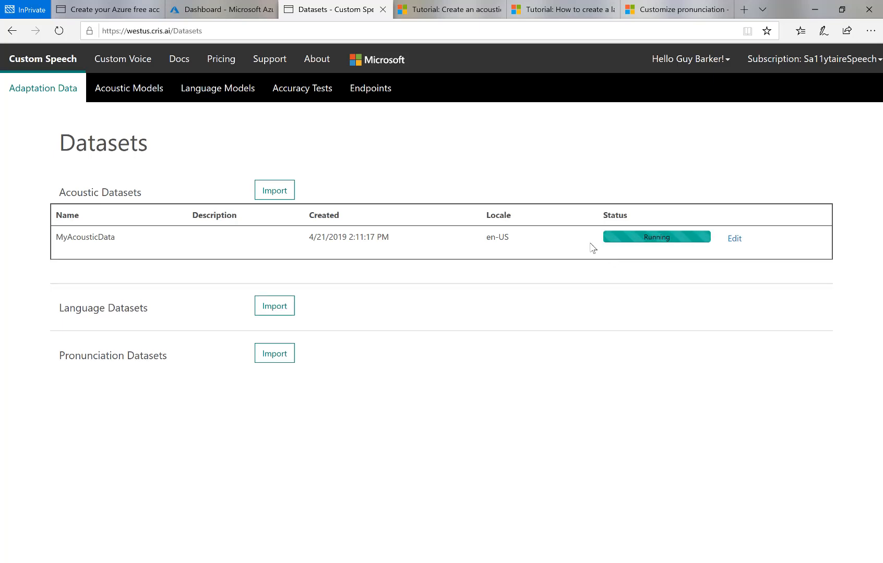
mouse_move(612, 254)
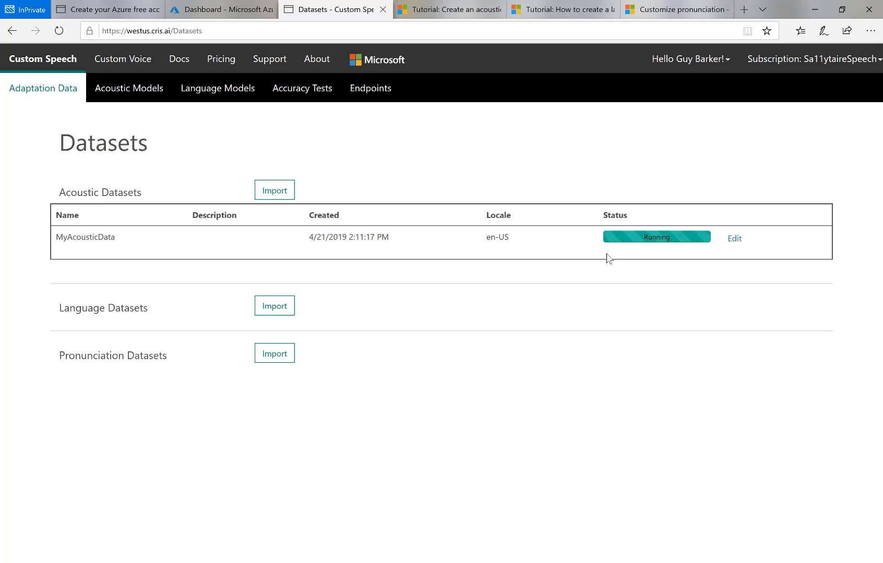
mouse_move(572, 250)
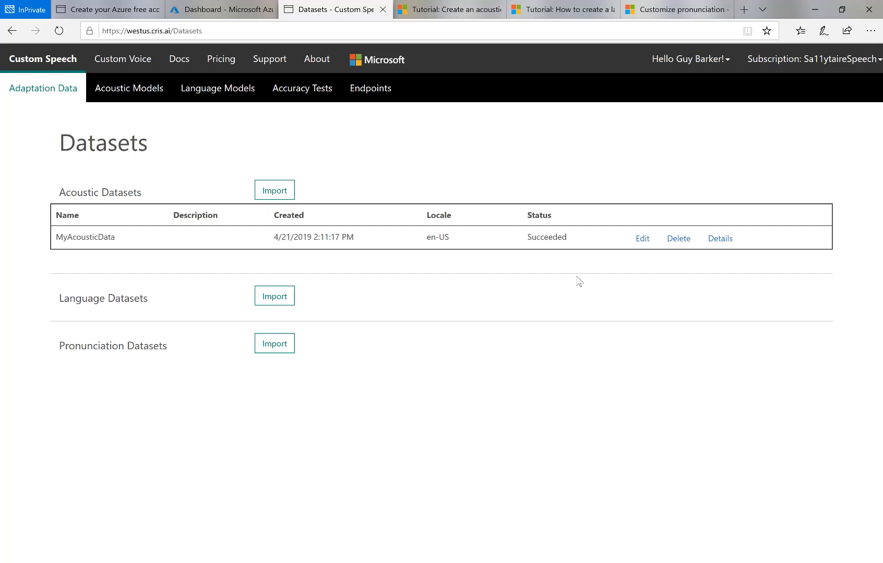
mouse_move(475, 244)
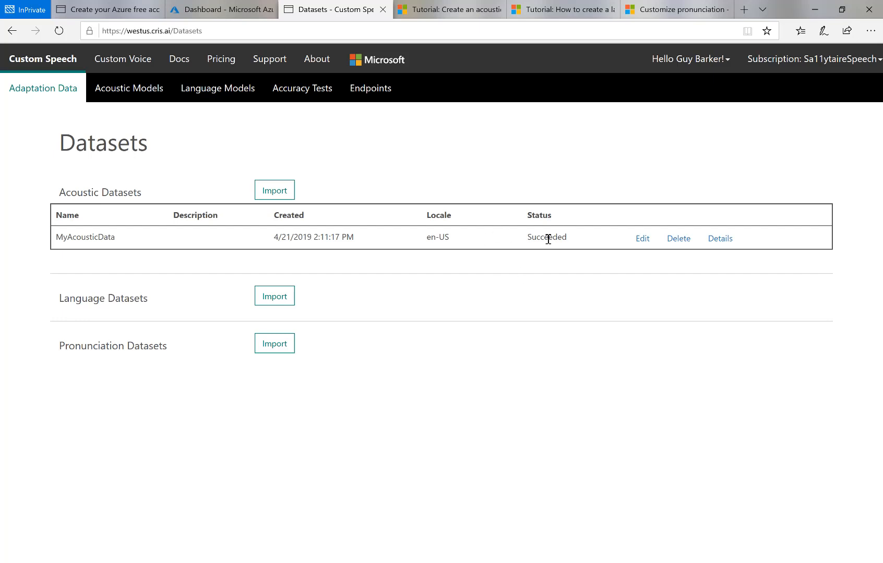
mouse_move(385, 165)
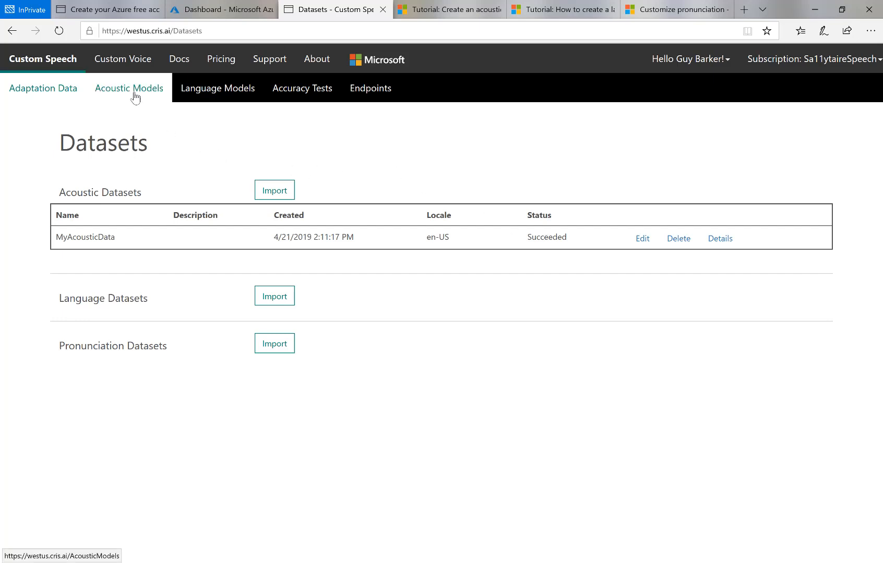
Step: In Acoustic Models, start a new model and begin entering a name
left_click(128, 89)
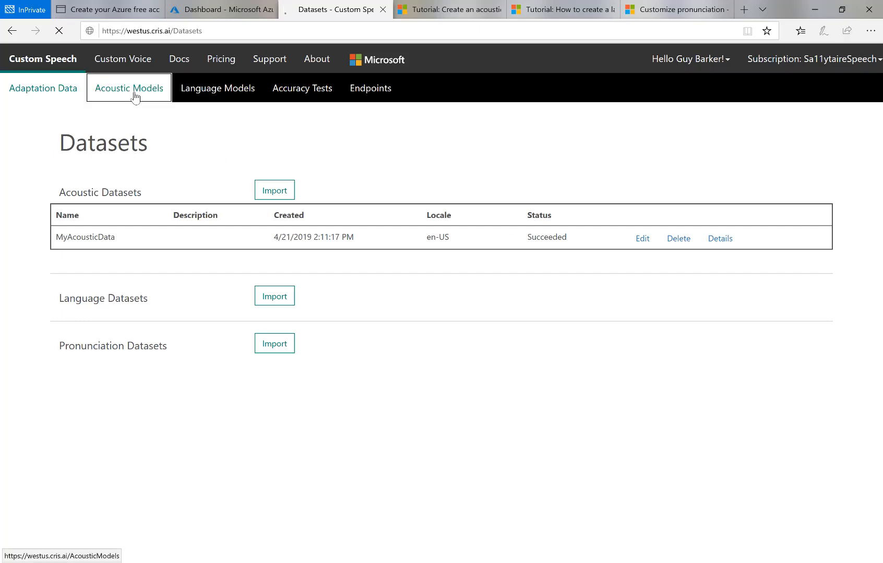
left_click(128, 87)
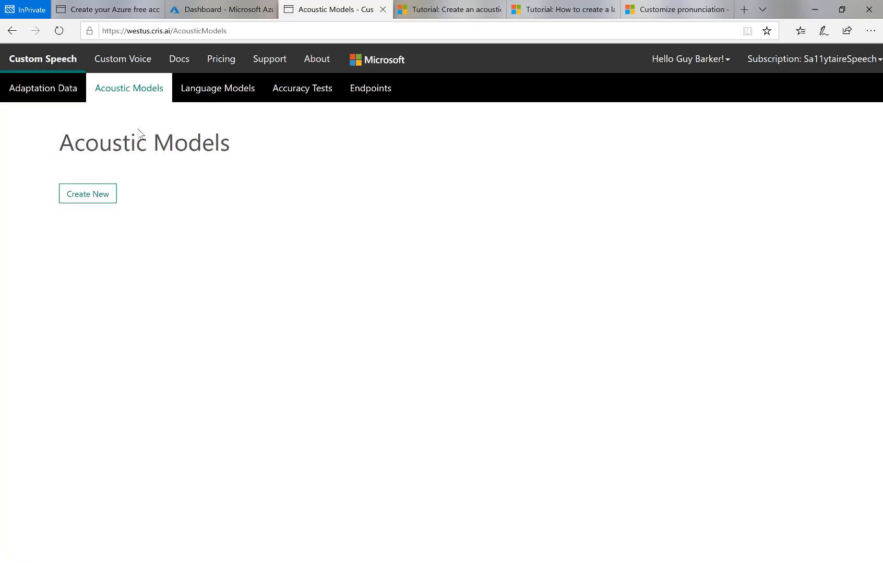
left_click(88, 194)
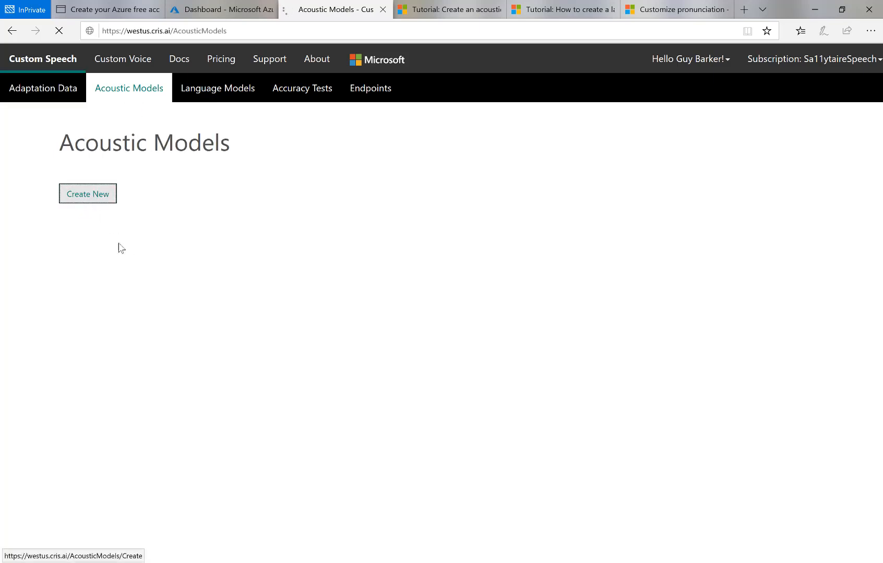
left_click(88, 194)
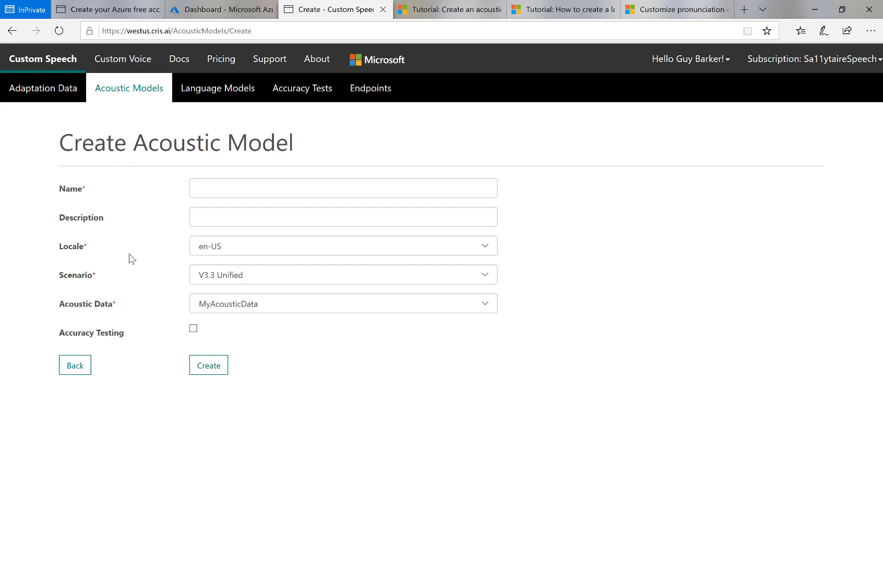
left_click(342, 187)
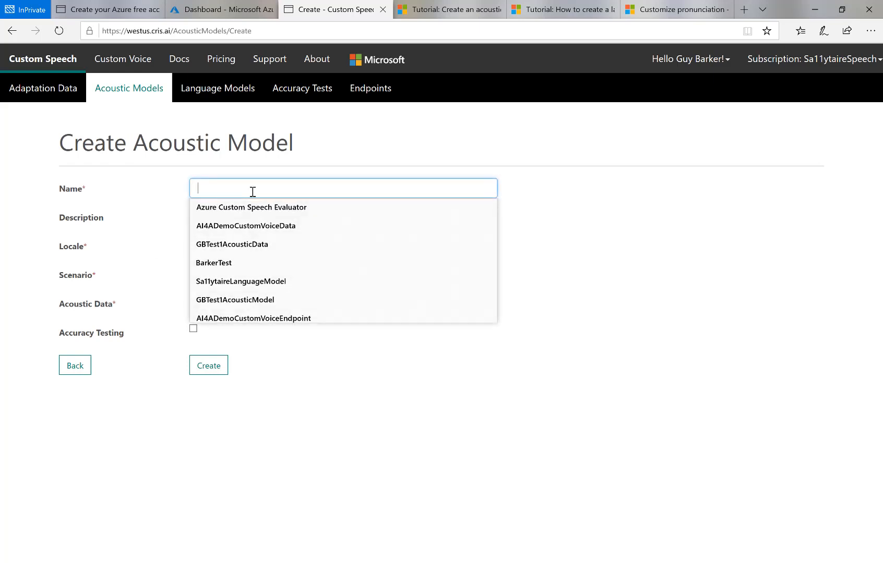
type("My")
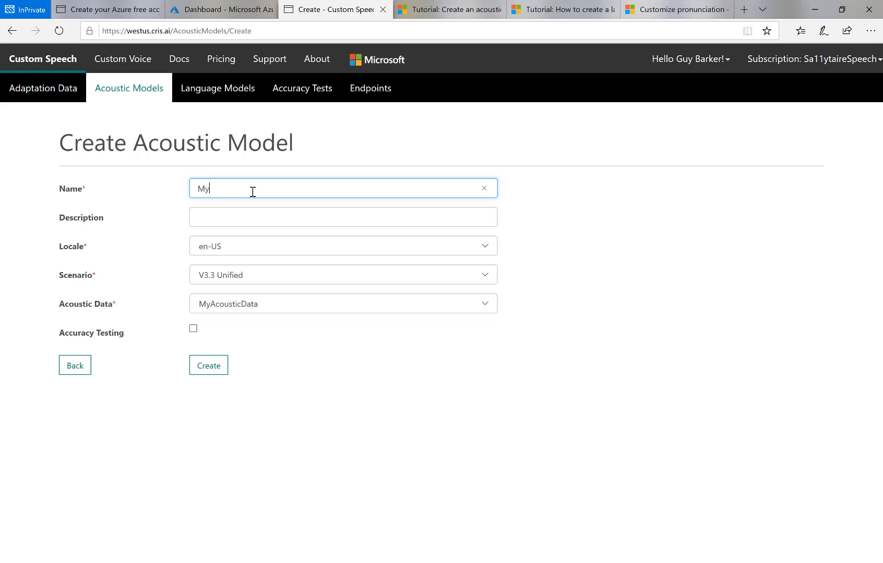
type("Records")
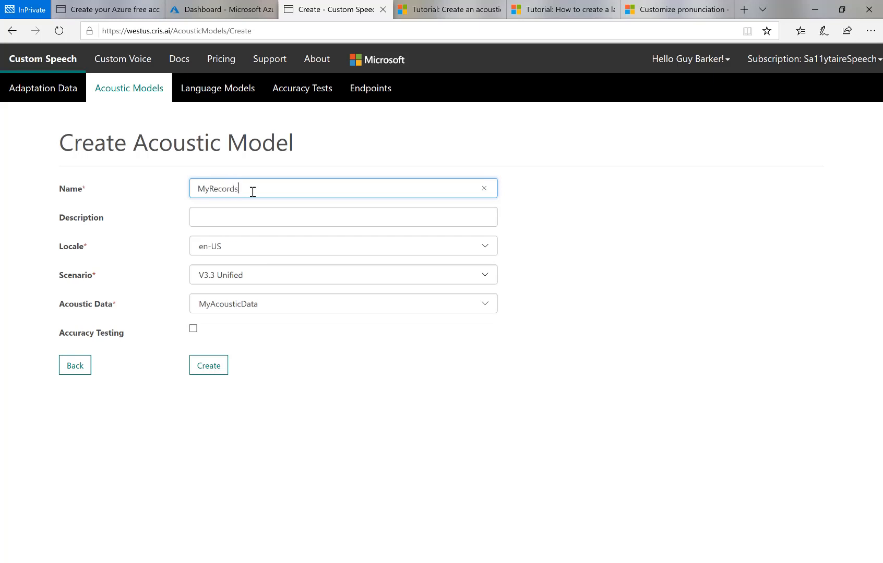
type("ind")
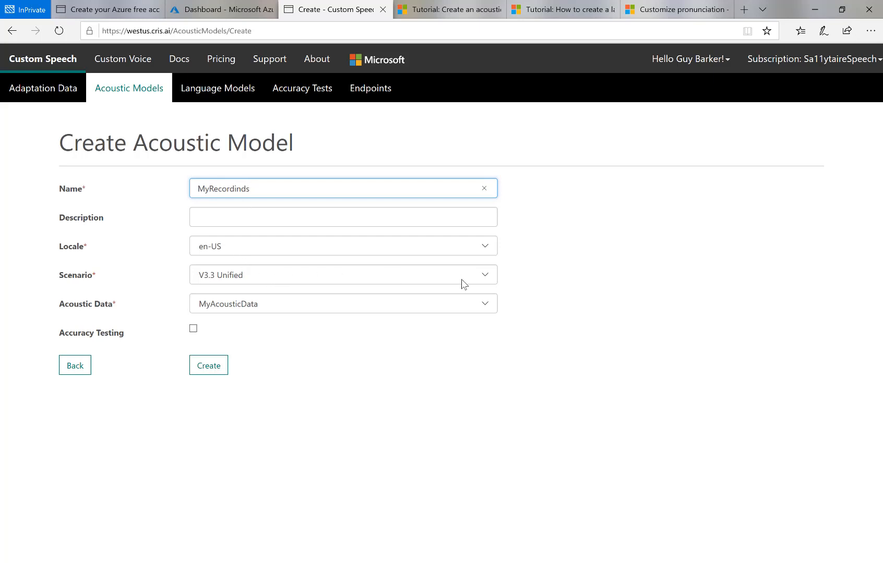
mouse_move(256, 313)
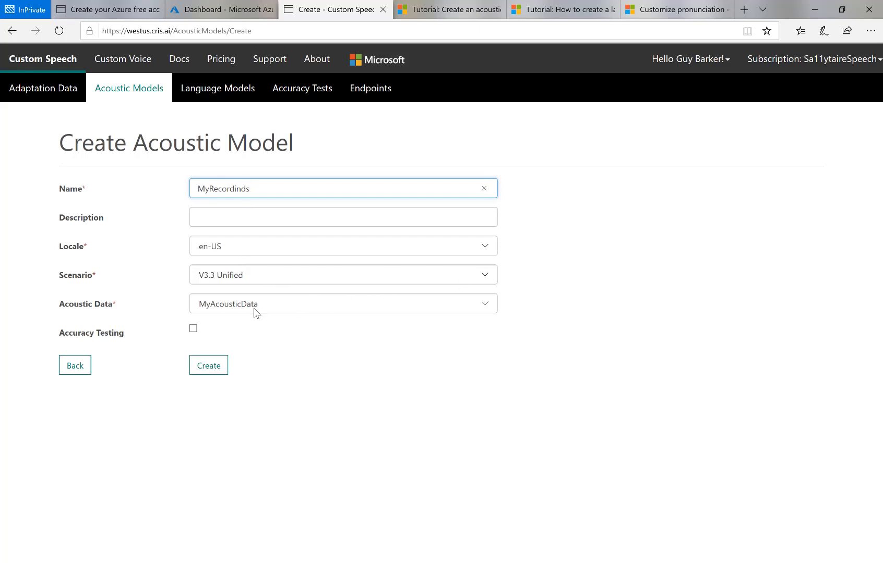
mouse_move(139, 313)
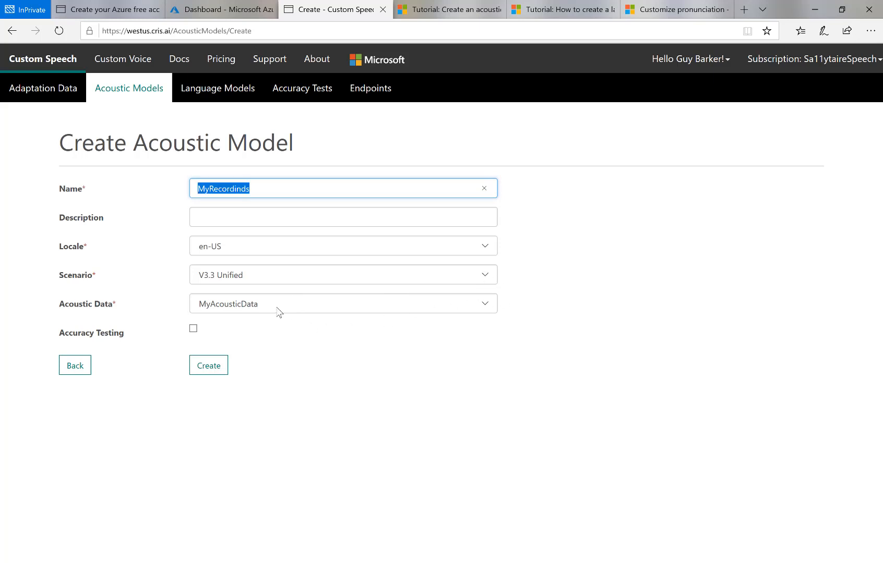
Step: Name it MyAcousticModel, keeping en-US, V3.3 Unified and MyAcousticData, and create it
type("MyAcou")
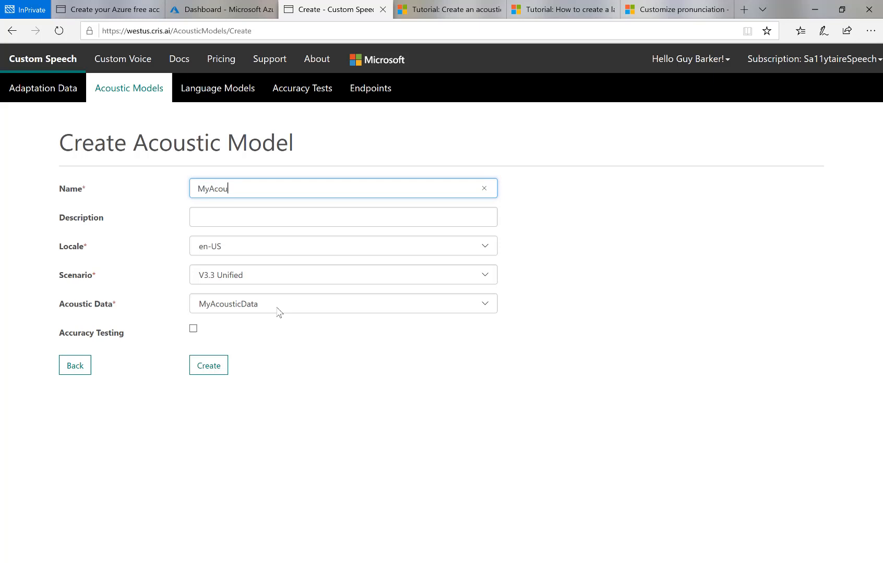
type("sticMod")
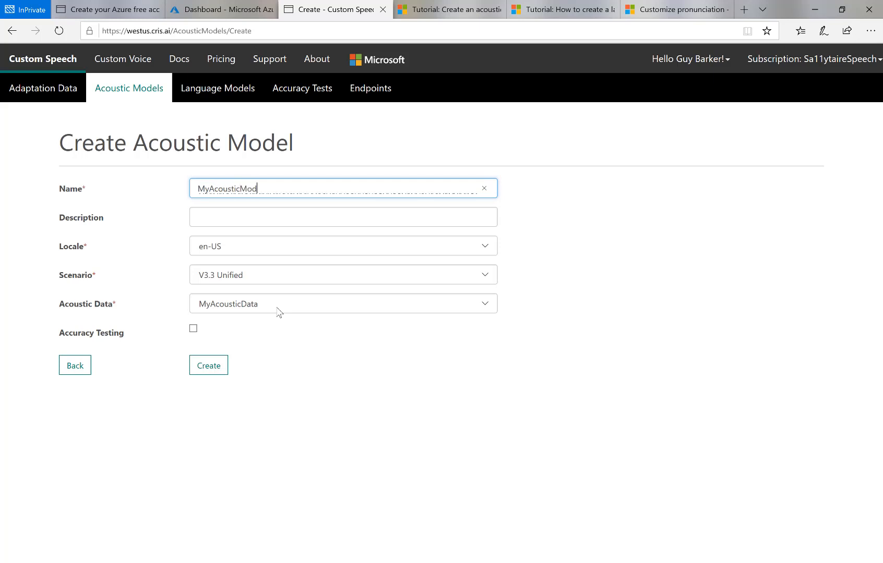
type("el")
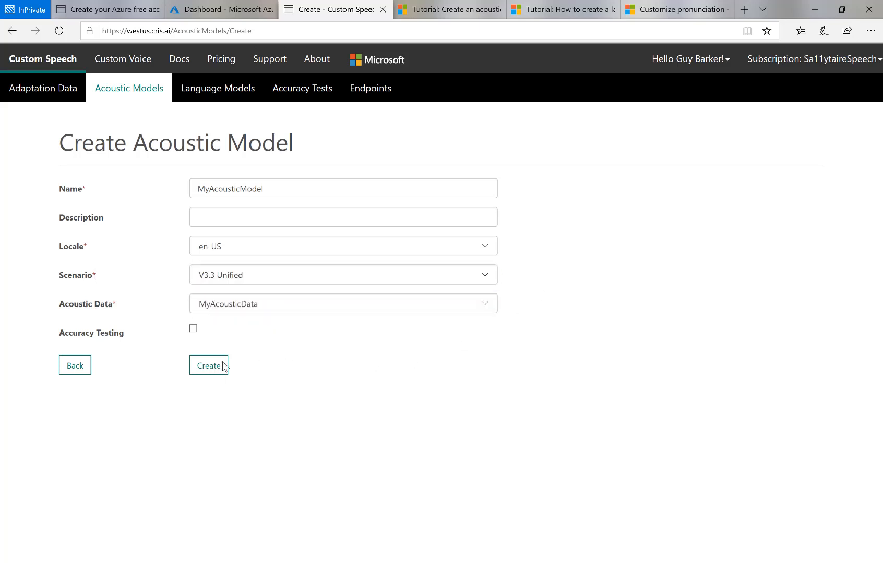
left_click(209, 365)
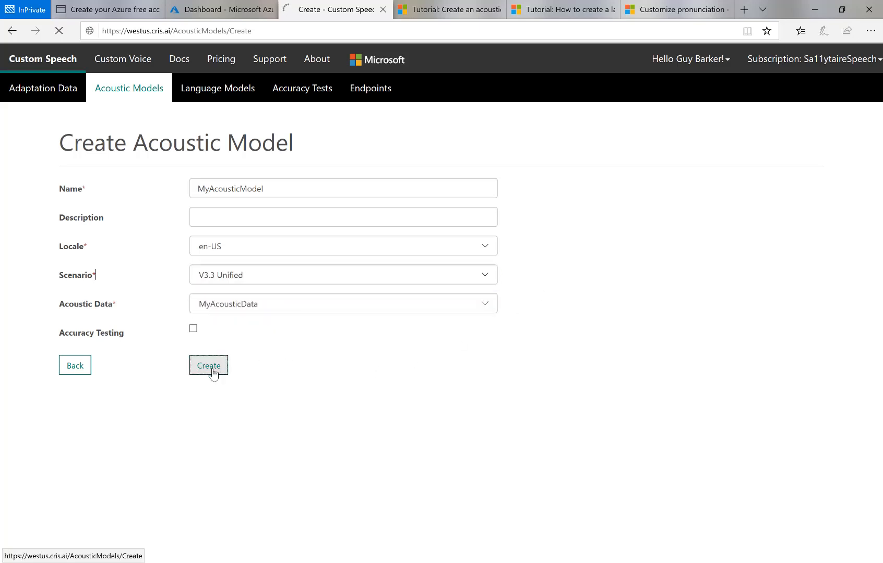
left_click(208, 365)
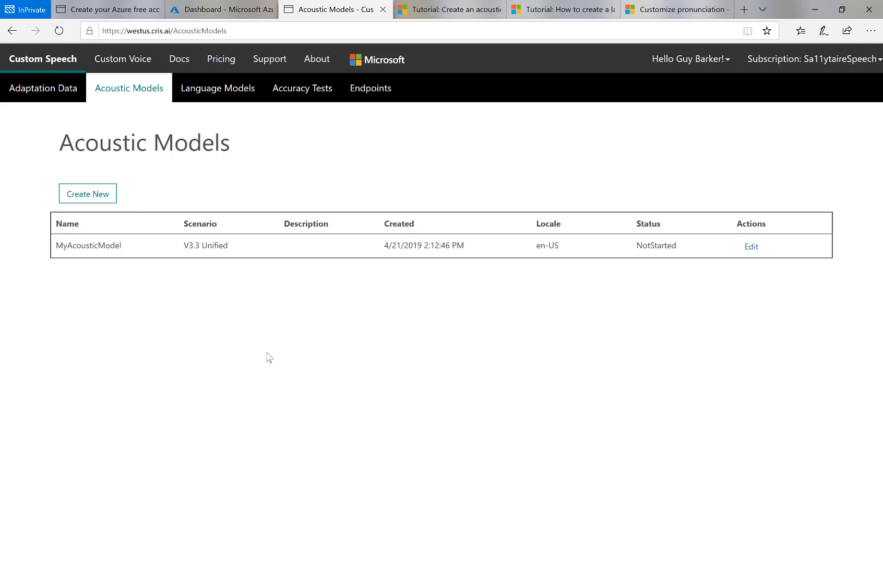
mouse_move(369, 329)
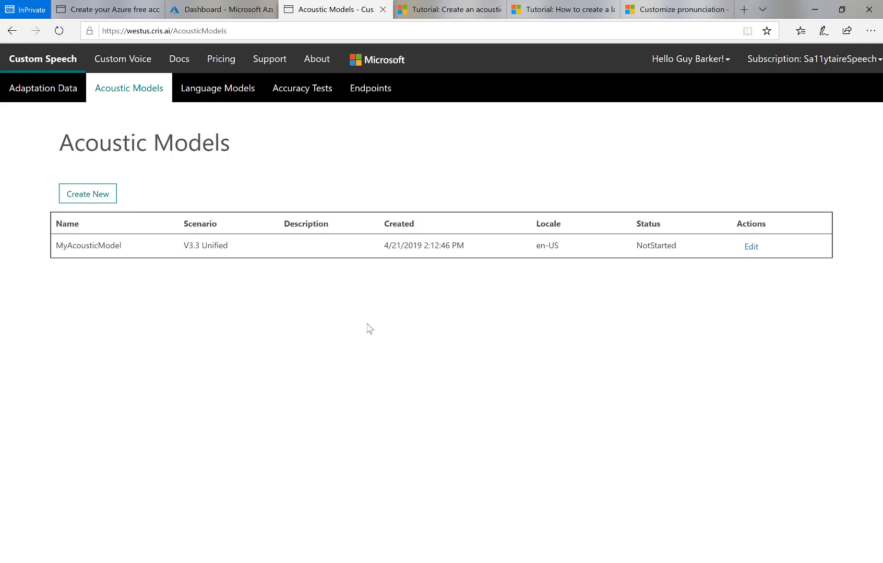
mouse_move(661, 267)
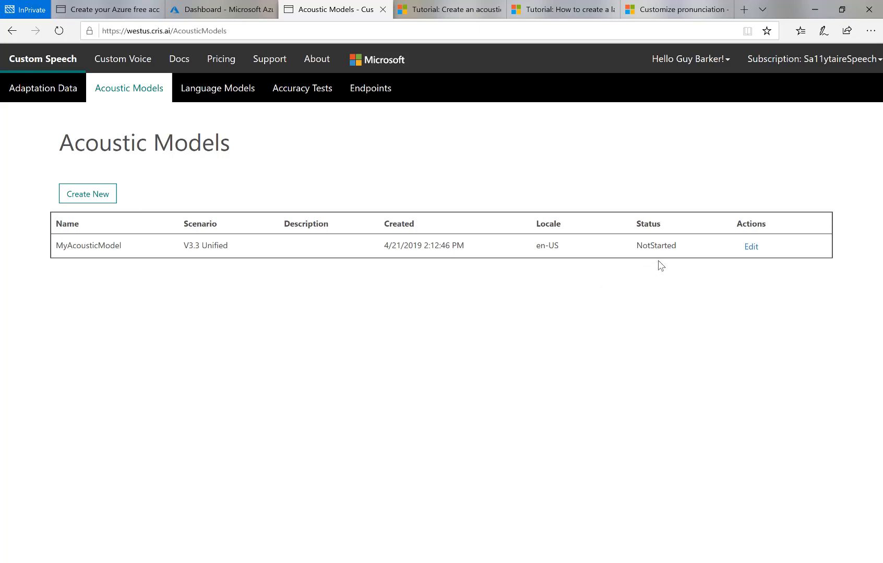
mouse_move(647, 286)
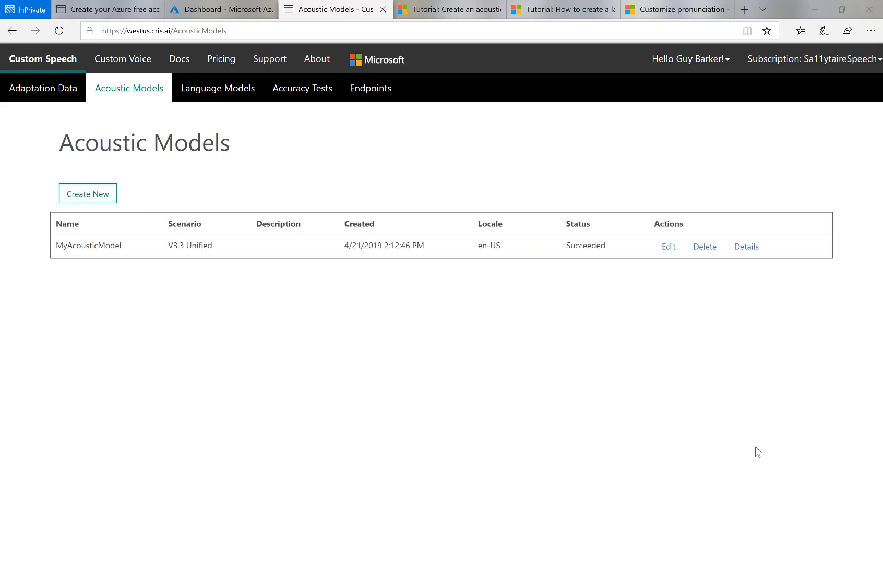
mouse_move(633, 327)
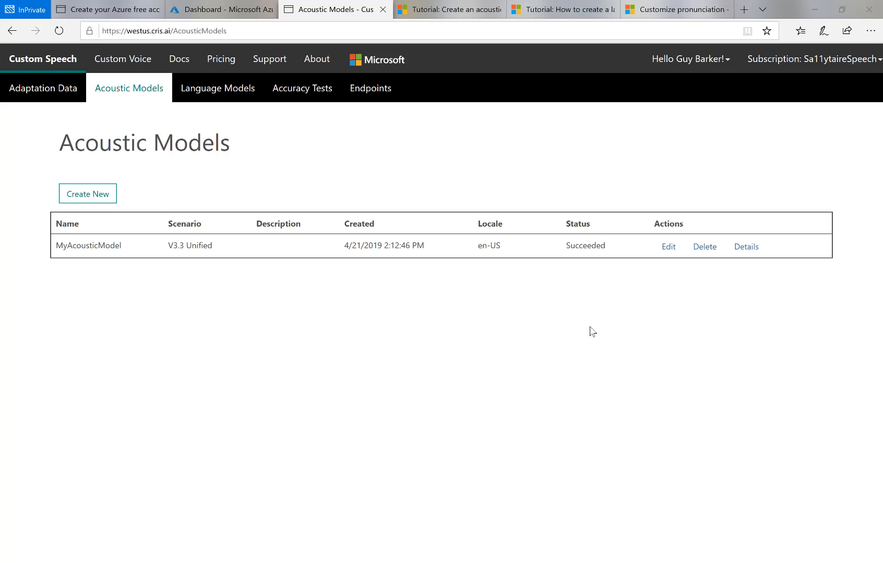
mouse_move(587, 310)
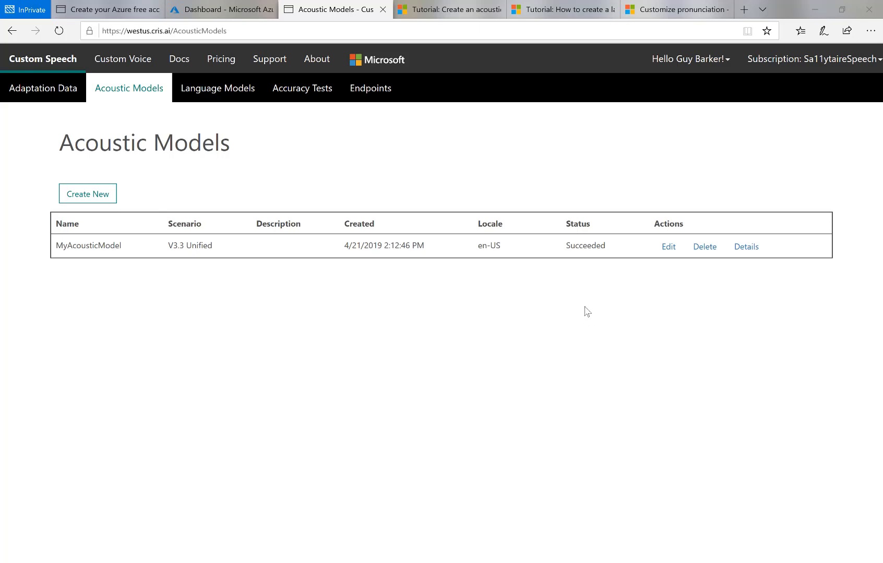
mouse_move(585, 285)
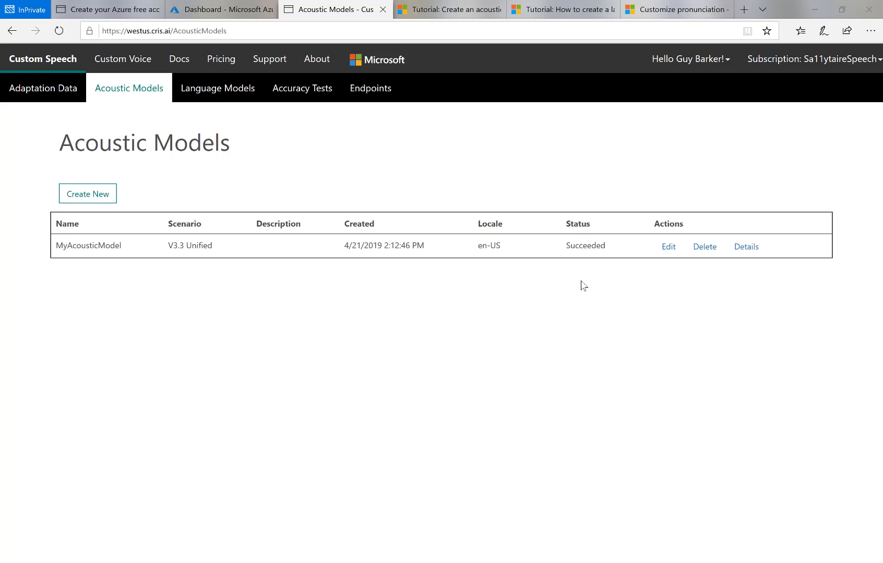
mouse_move(218, 89)
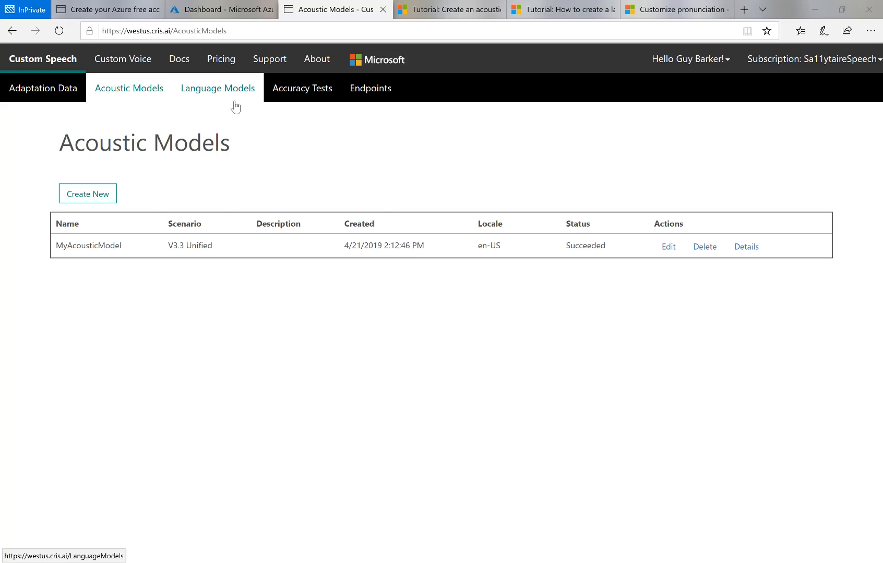
mouse_move(246, 117)
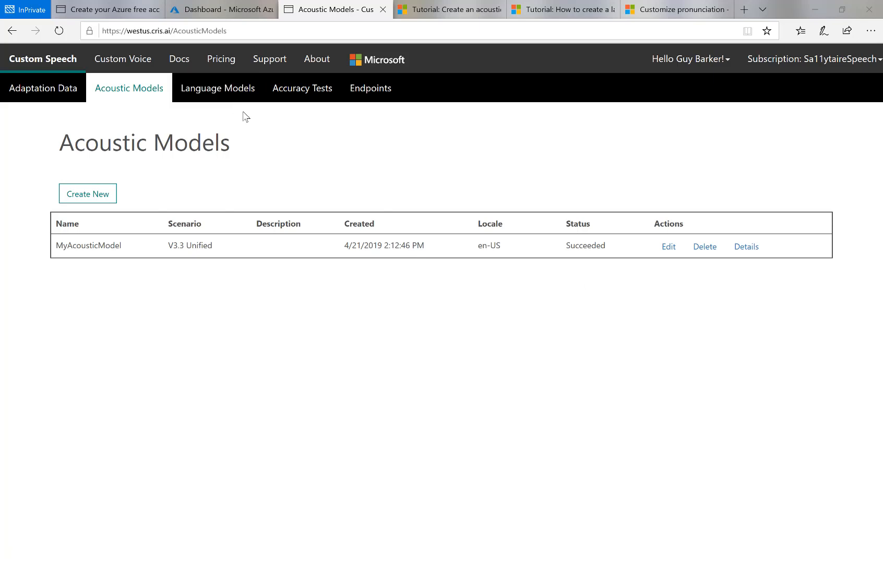
mouse_move(302, 89)
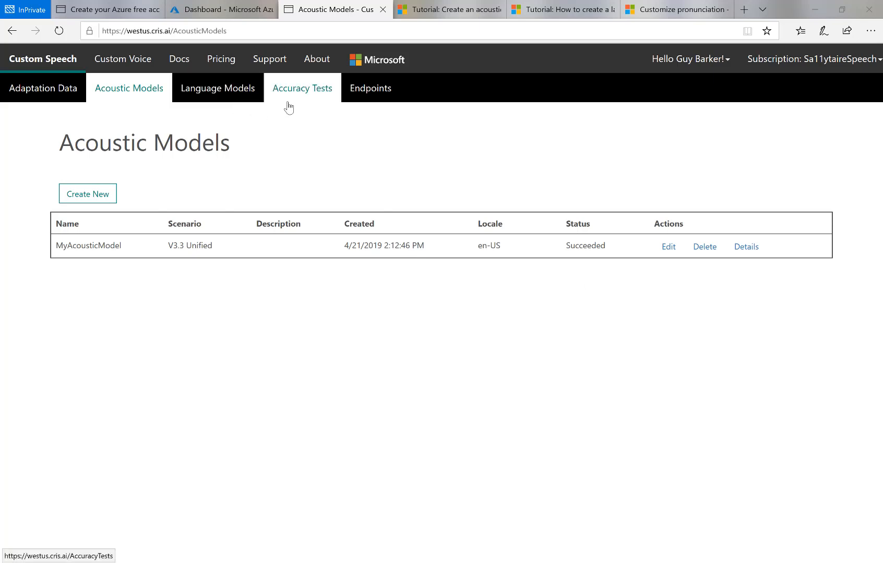
mouse_move(291, 120)
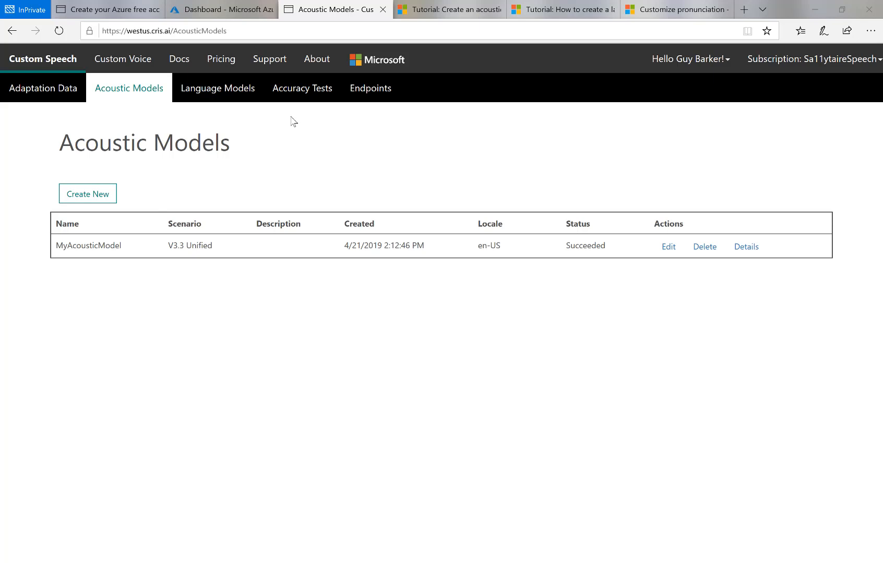
mouse_move(370, 89)
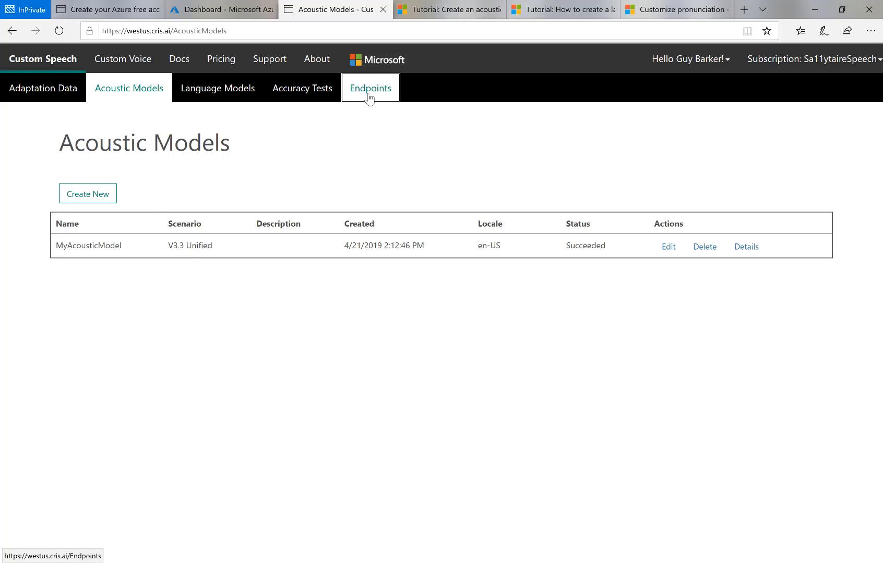
Step: Go to the Endpoints page, currently empty
left_click(369, 87)
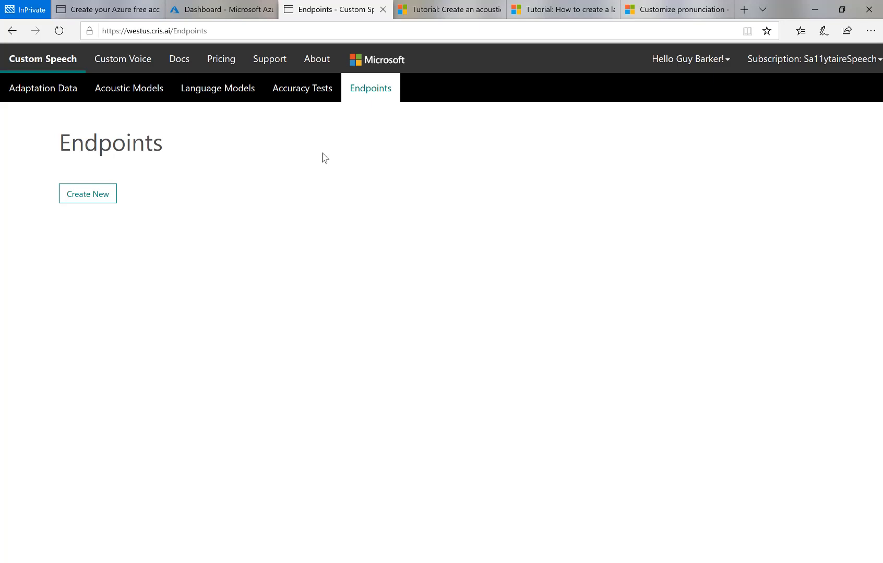
Step: Start a new endpoint and enter the name MyAcousticEndpoint
left_click(87, 194)
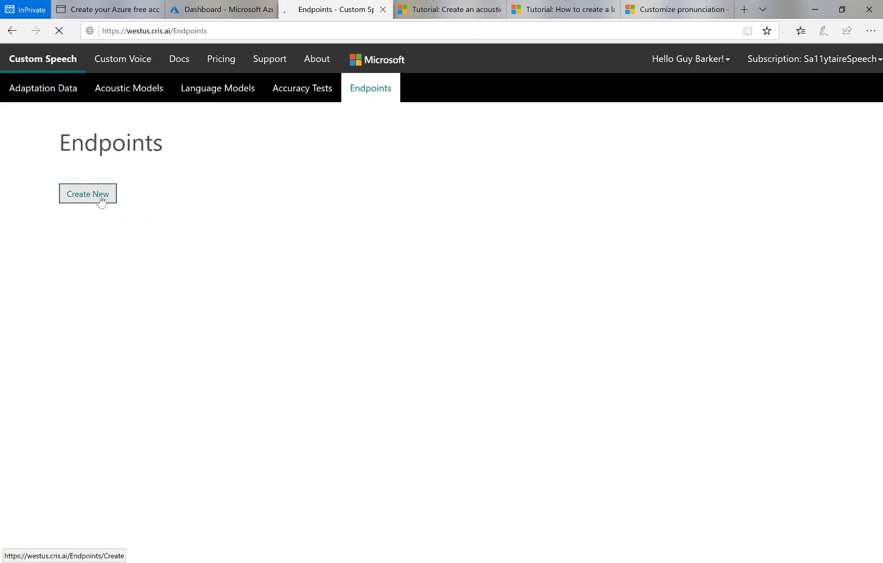
left_click(88, 194)
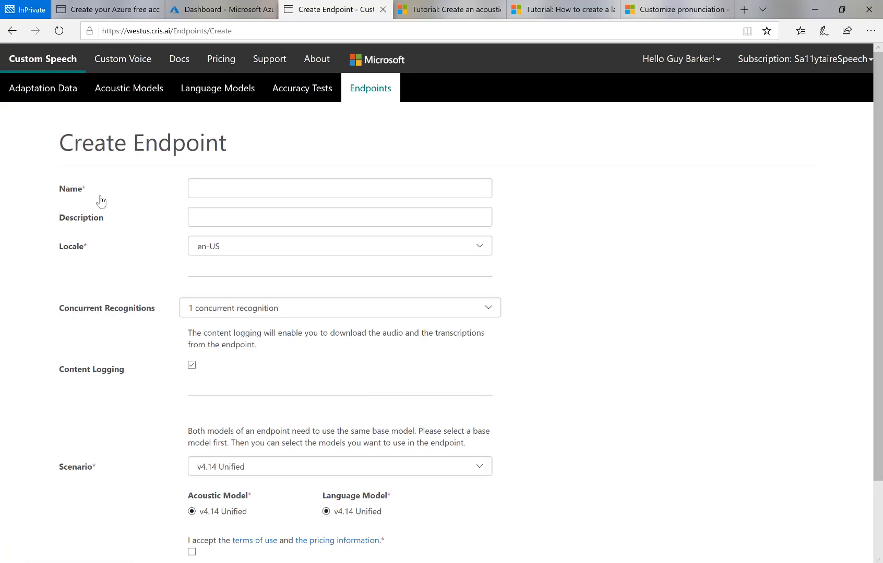
left_click(340, 188)
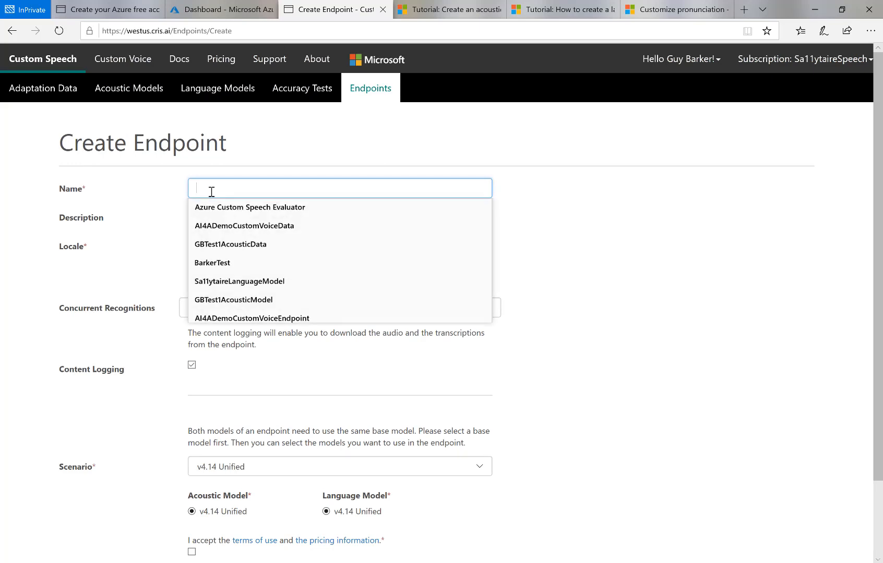
type("MyAcou")
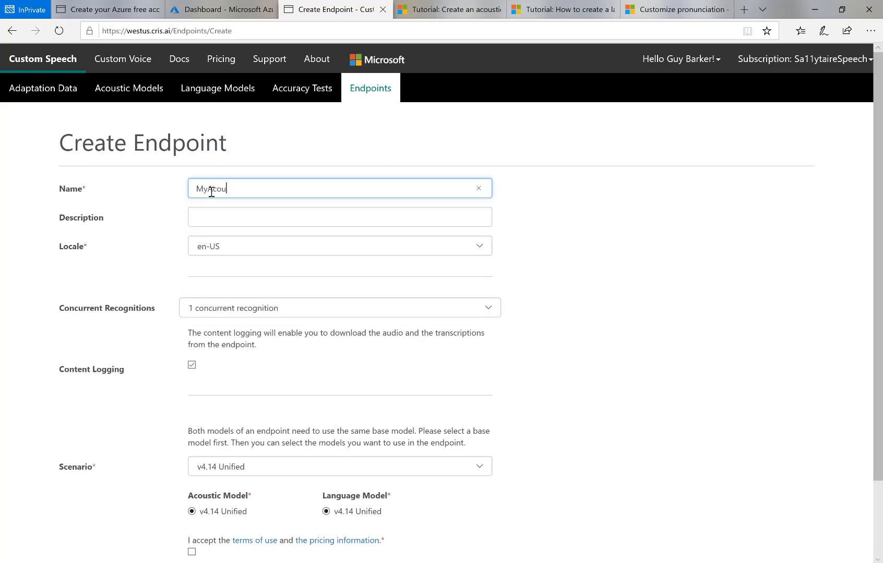
type("stin")
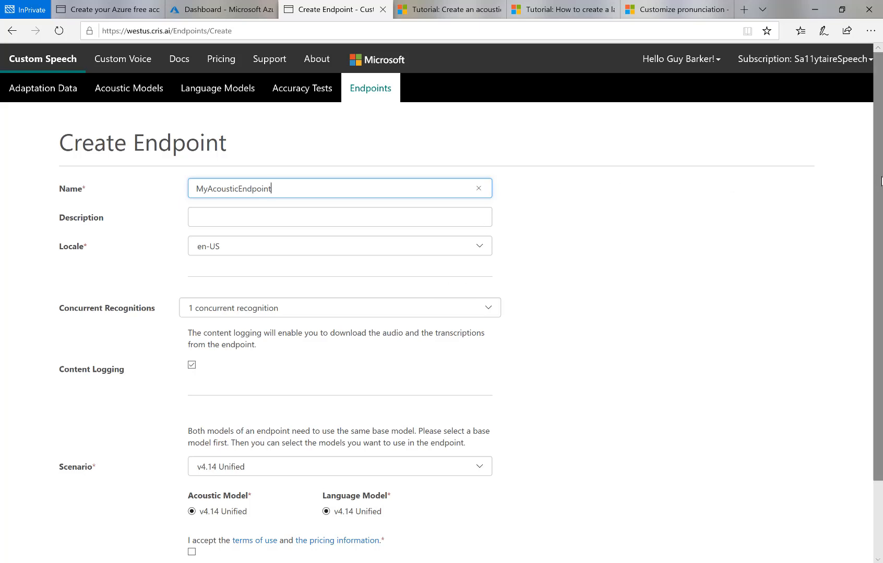
scroll("down", 3)
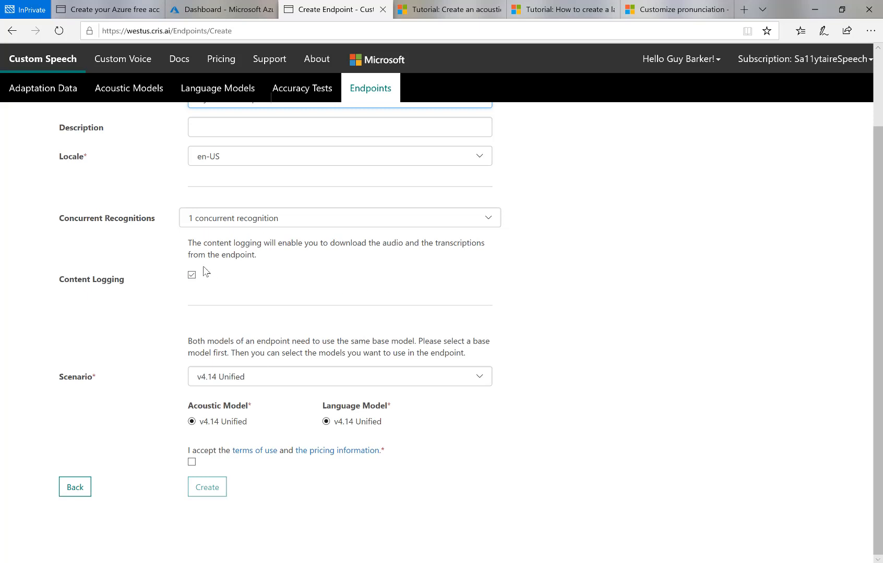
Step: Turn off content logging, select the V3.3 Unified scenario with MyAcousticModel, accept terms and create the endpoint
left_click(191, 275)
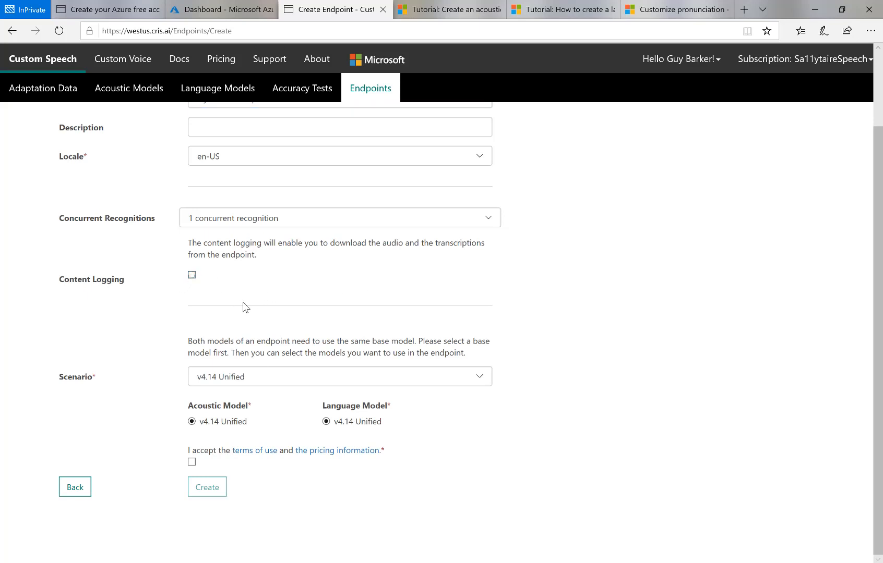
mouse_move(130, 371)
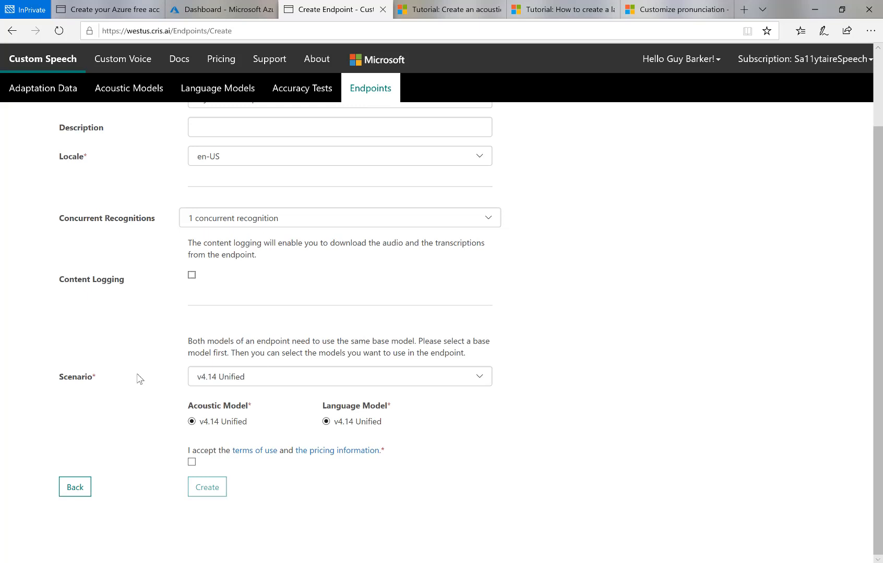
left_click(339, 377)
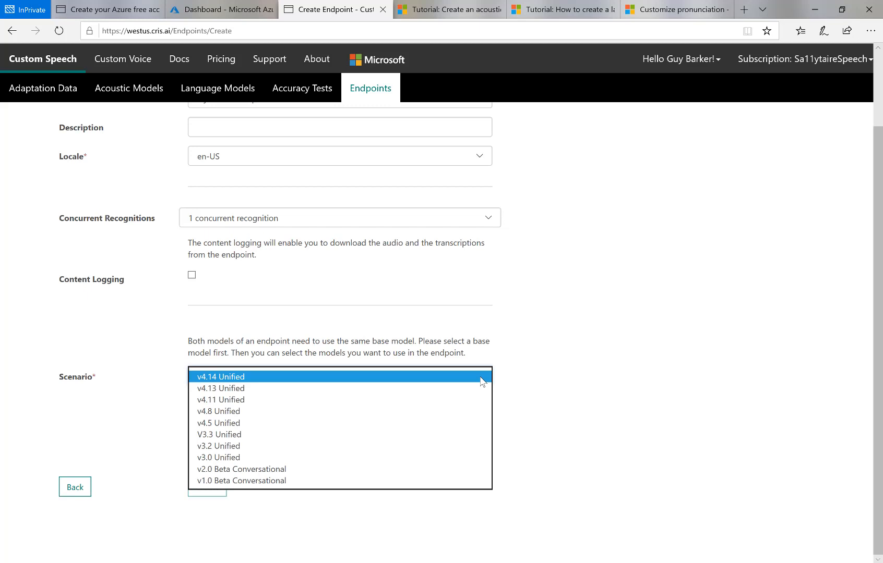
left_click(219, 434)
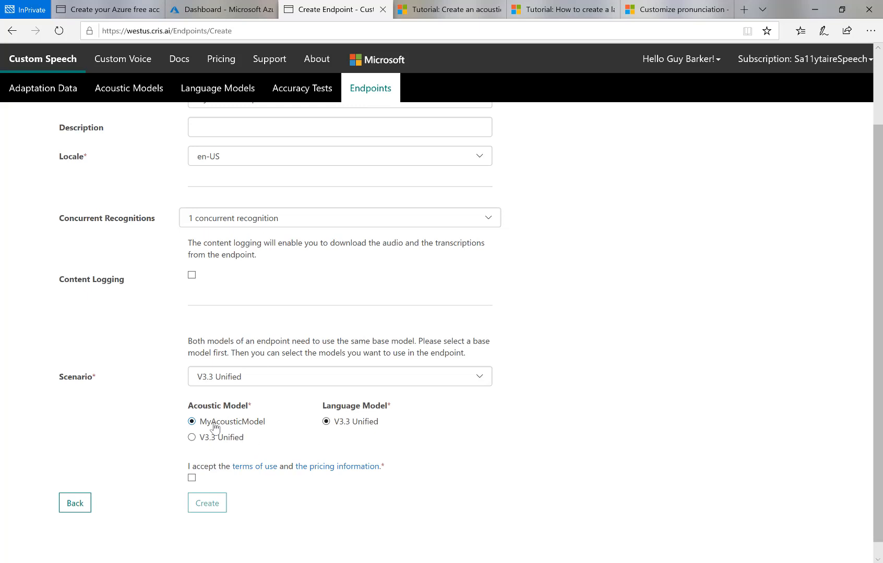
mouse_move(248, 422)
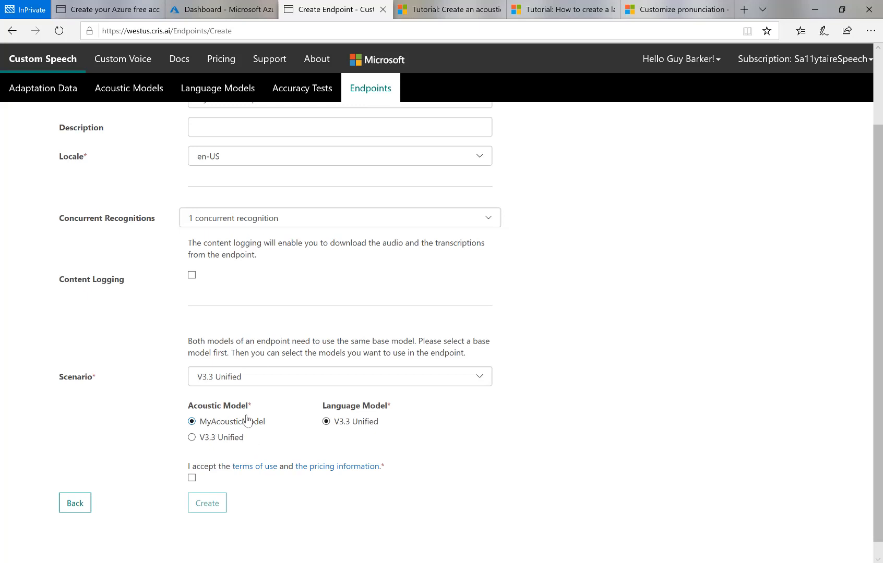
mouse_move(355, 444)
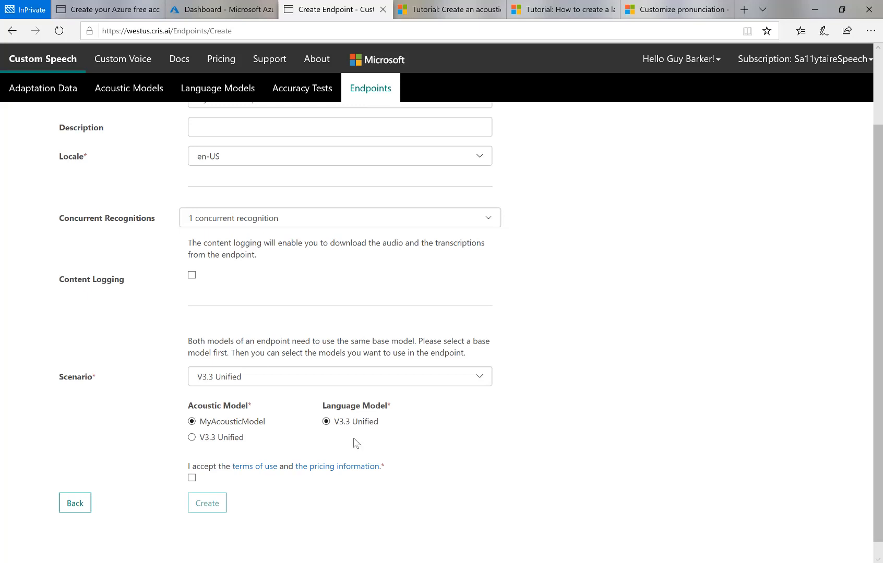
left_click(191, 478)
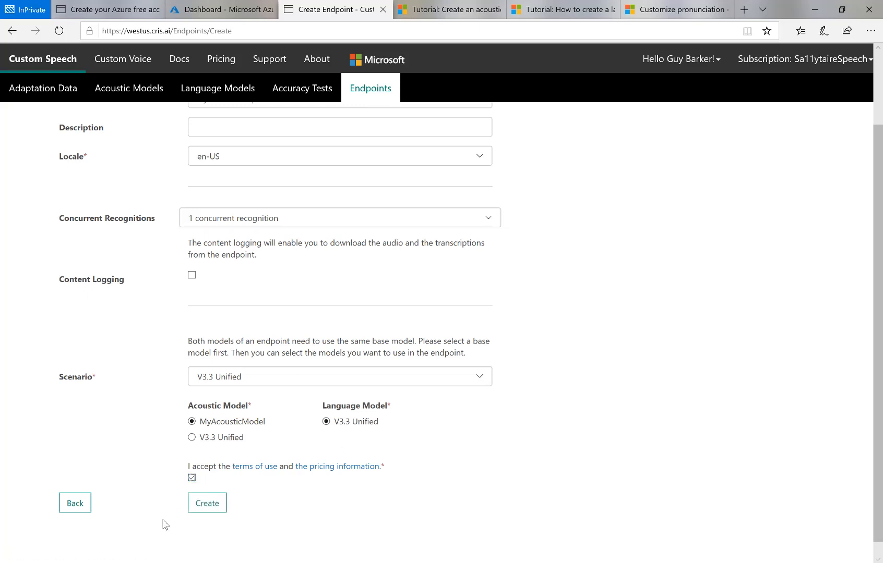
left_click(206, 503)
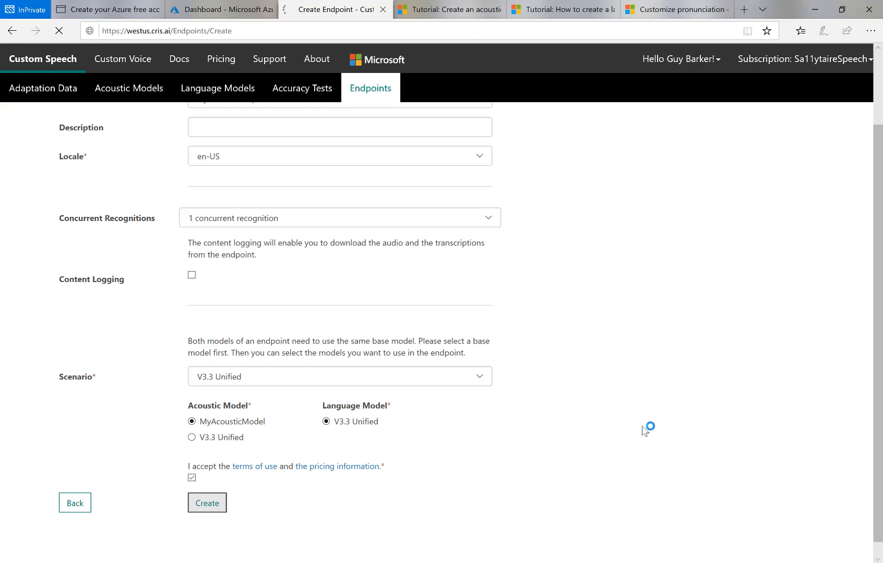
left_click(207, 503)
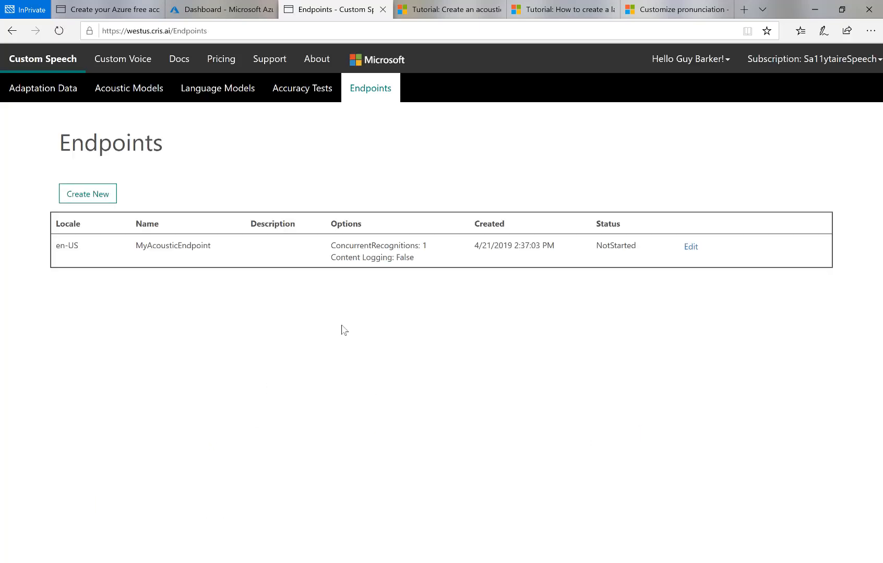
mouse_move(549, 306)
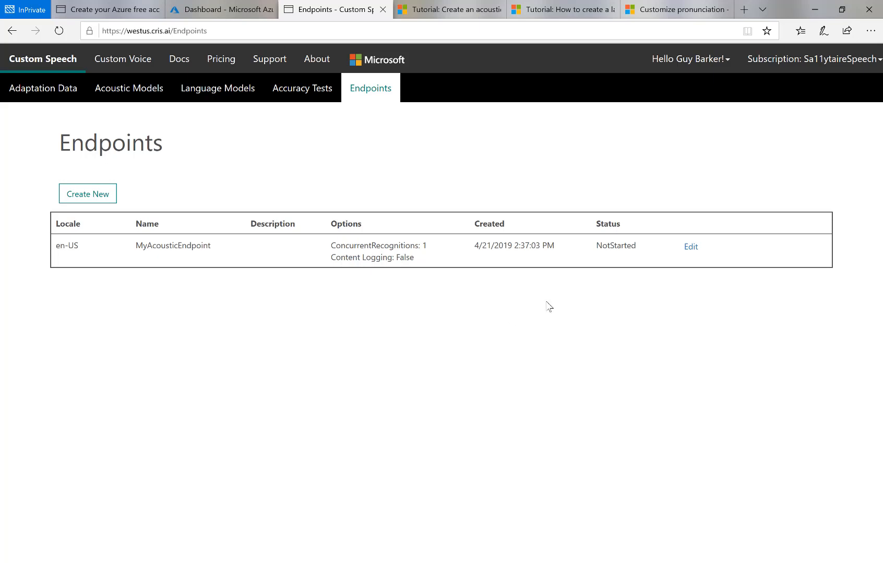
mouse_move(621, 261)
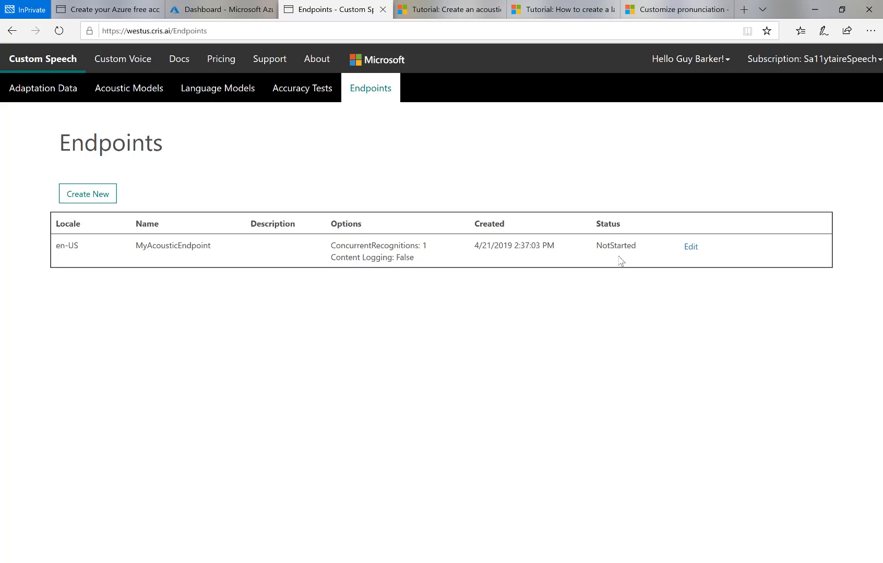
mouse_move(609, 298)
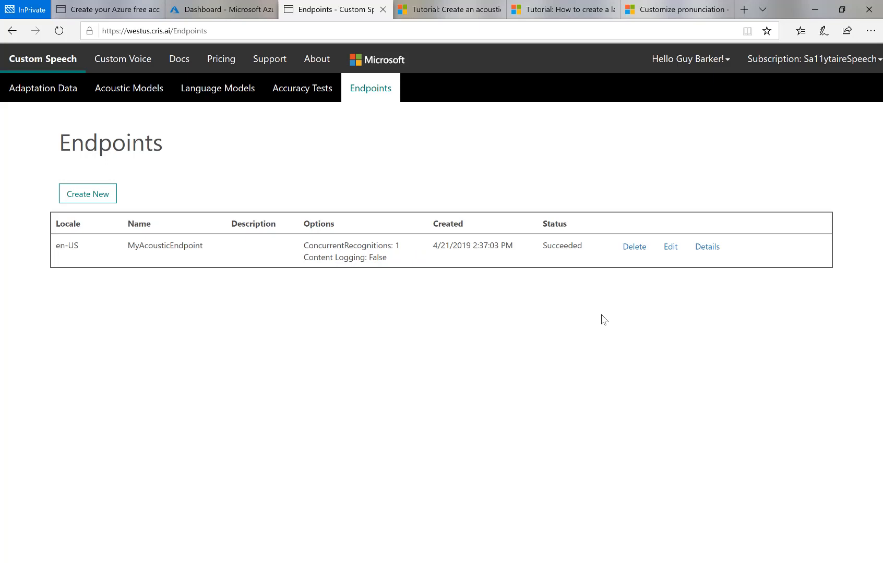
mouse_move(538, 332)
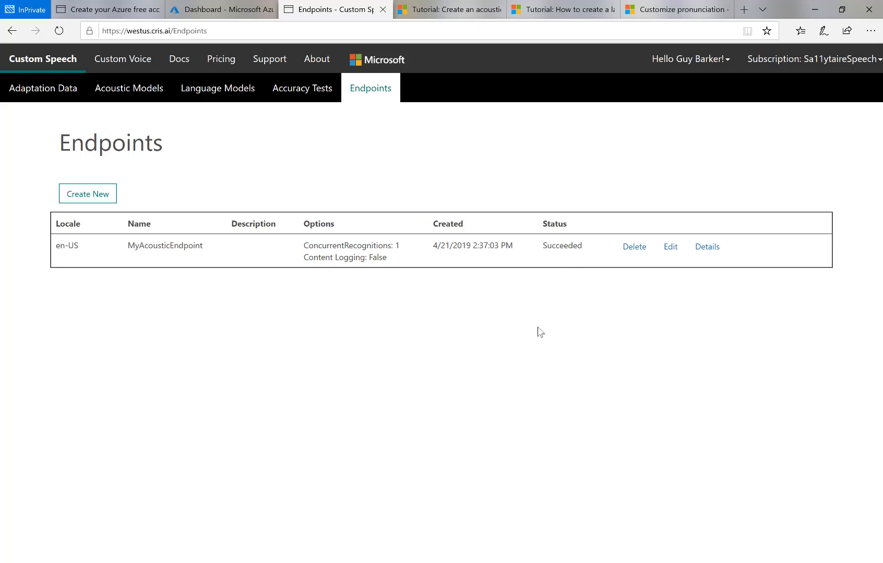
mouse_move(592, 325)
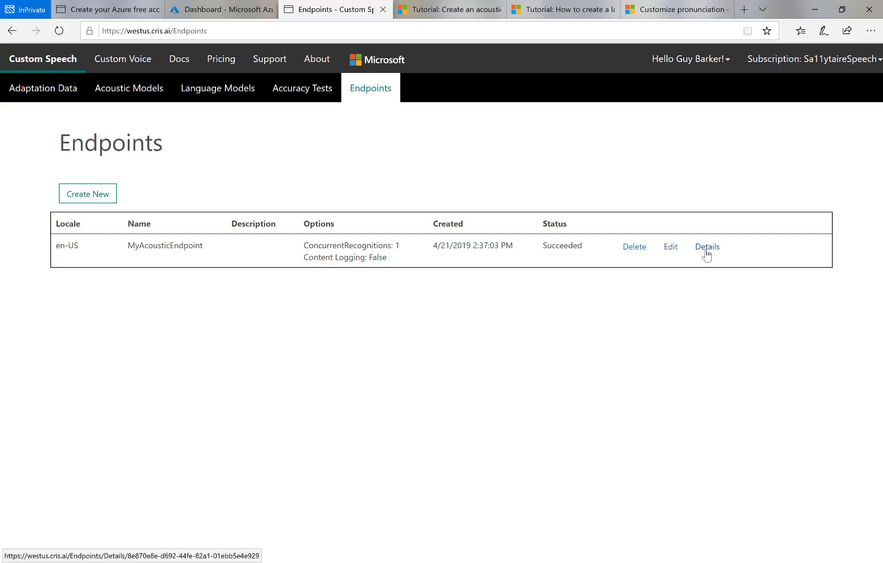
Step: View the details of MyAcousticEndpoint now that its status reads Succeeded
left_click(706, 247)
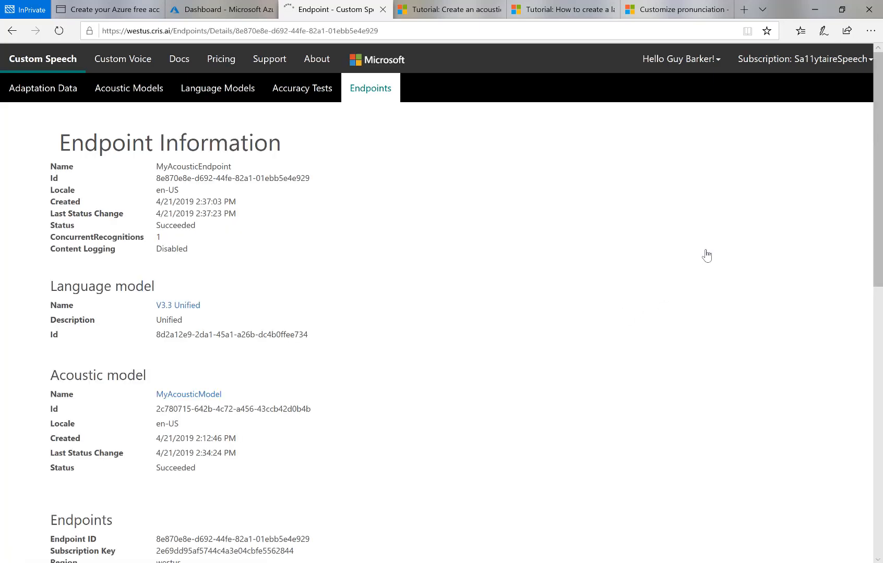
Step: Scroll the Endpoint Information page down to the endpoint ID, key and URLs table
scroll("down", 3)
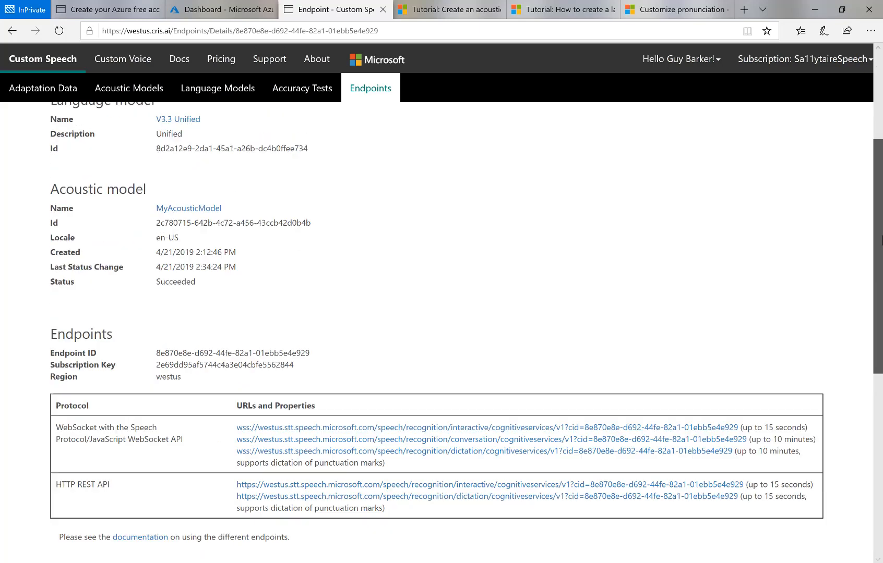
scroll("down", 3)
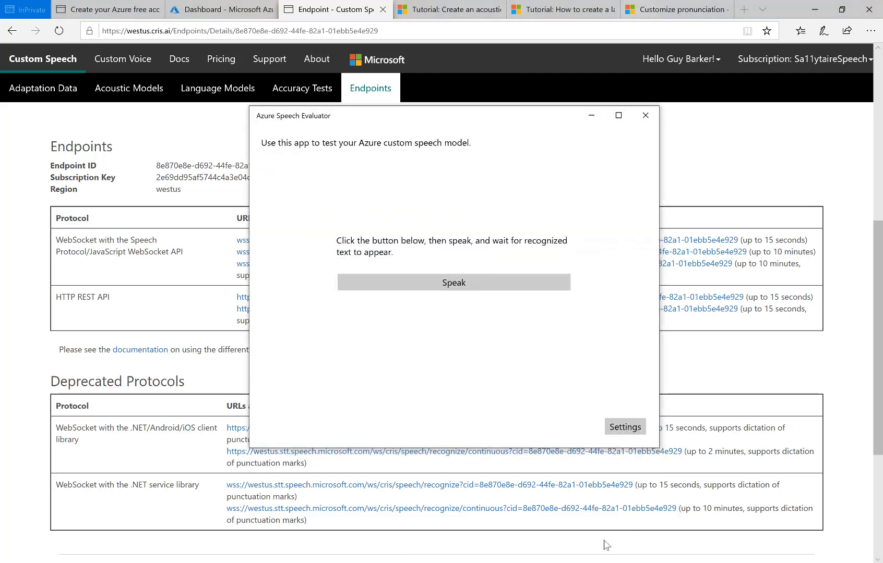
mouse_move(488, 416)
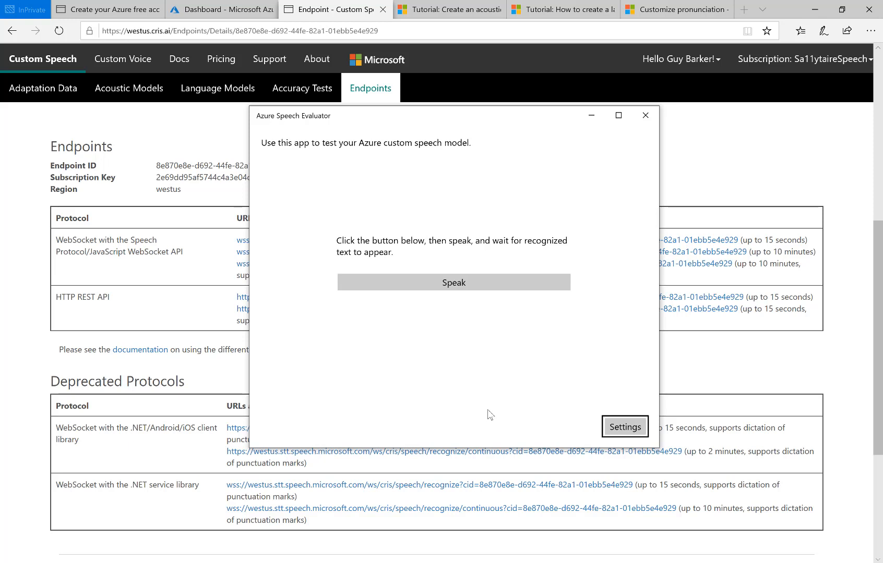
left_click(624, 427)
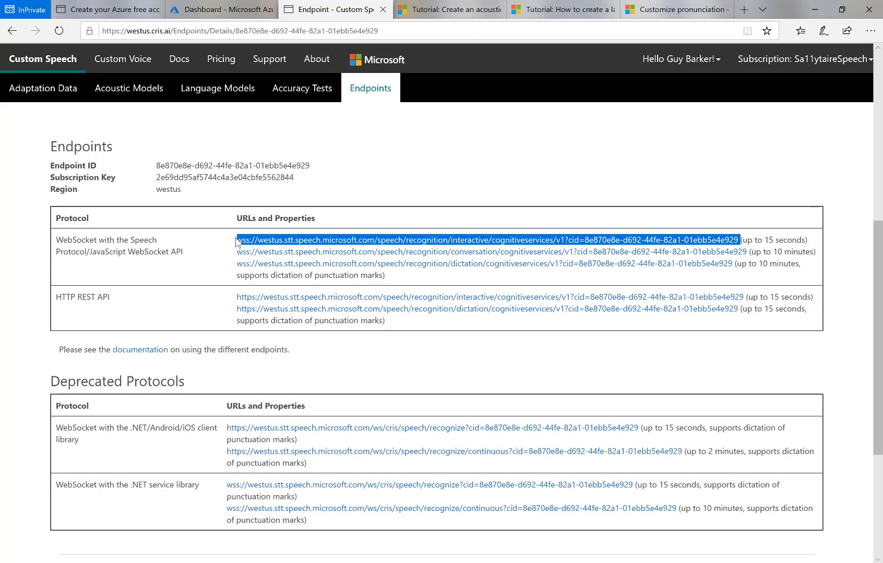
mouse_move(219, 270)
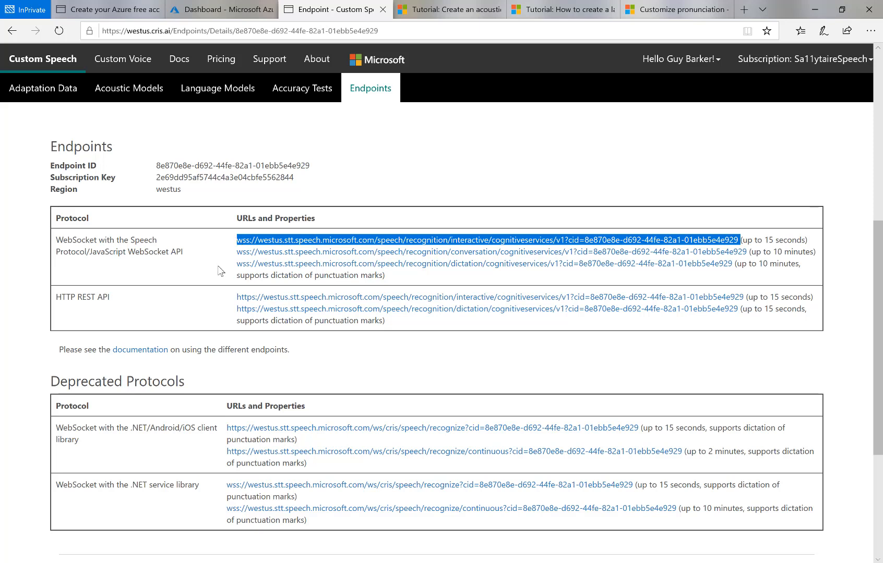
mouse_move(513, 288)
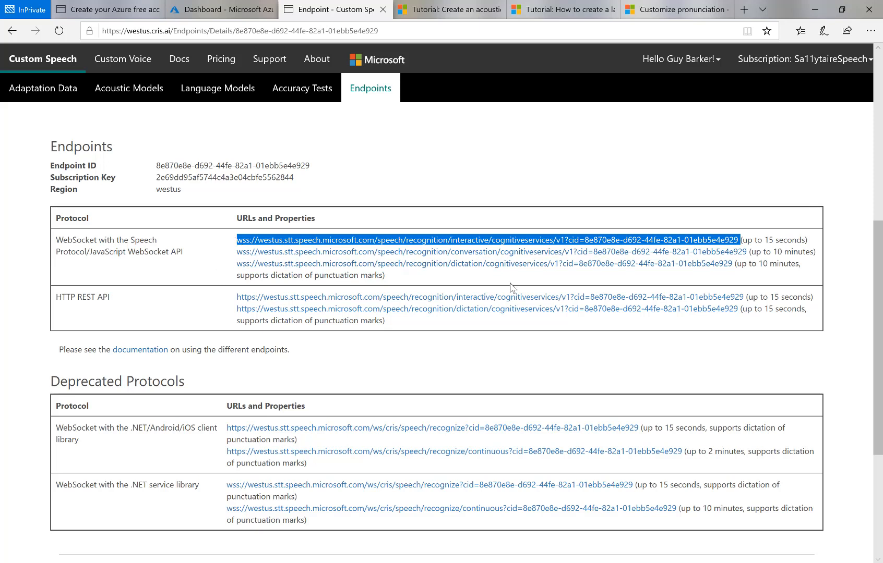
mouse_move(829, 243)
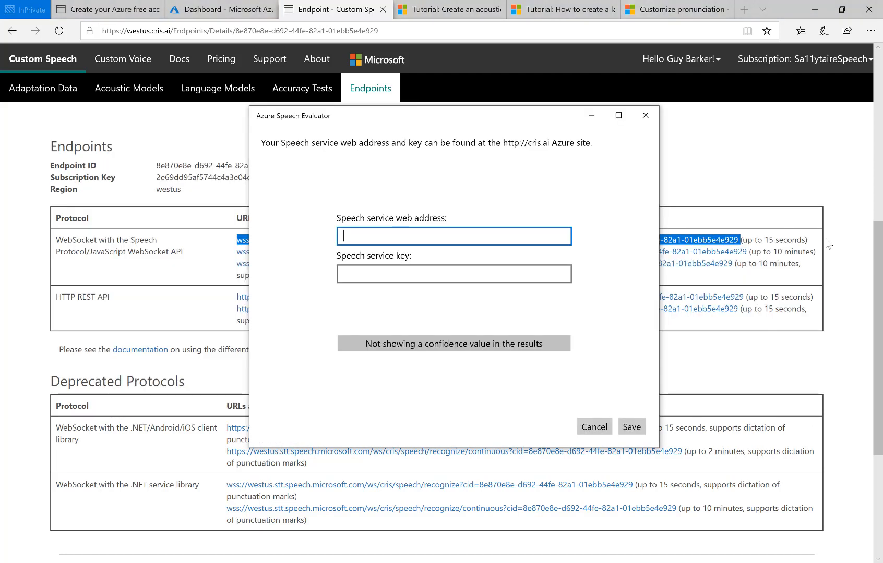
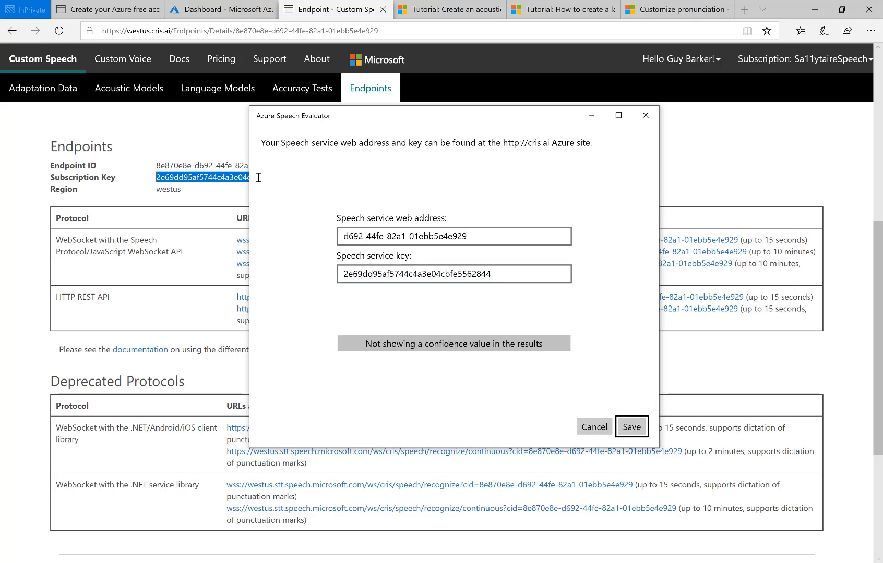
left_click(630, 427)
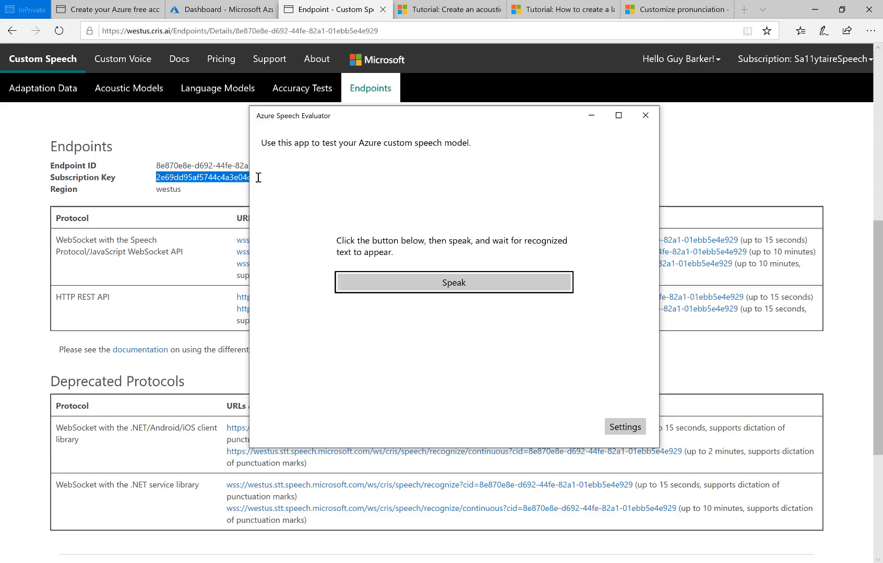
left_click(453, 281)
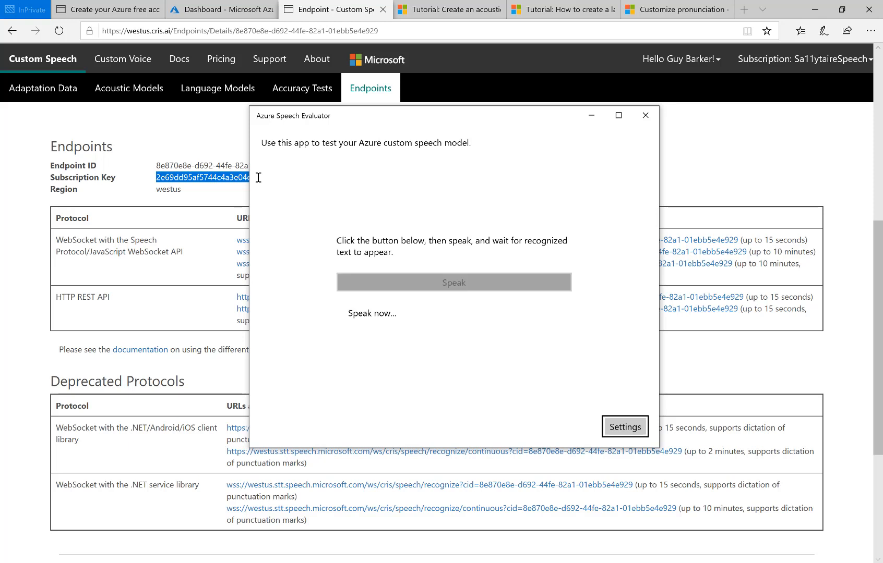
Step: Speak card phrases so the model recognizes "The two of diamonds" and then "3 of hearts"
left_click(453, 282)
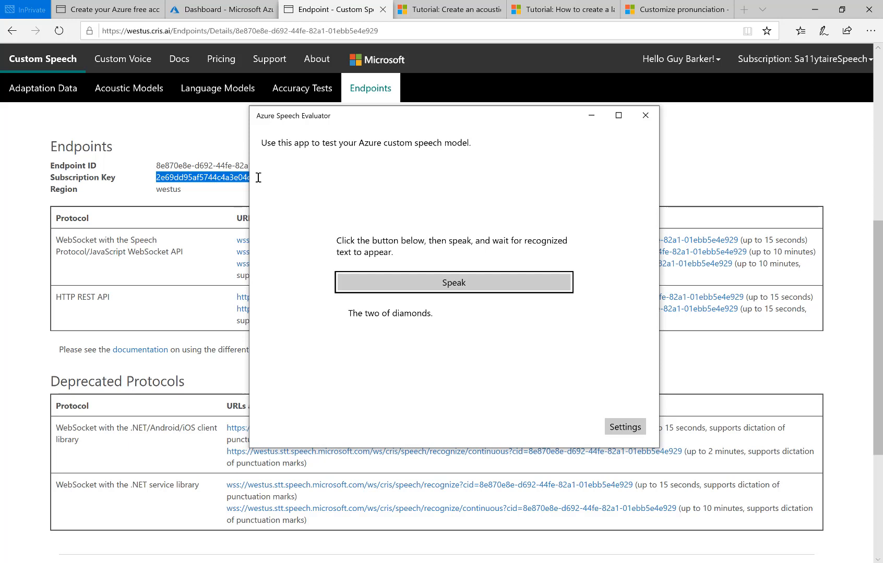
left_click(452, 282)
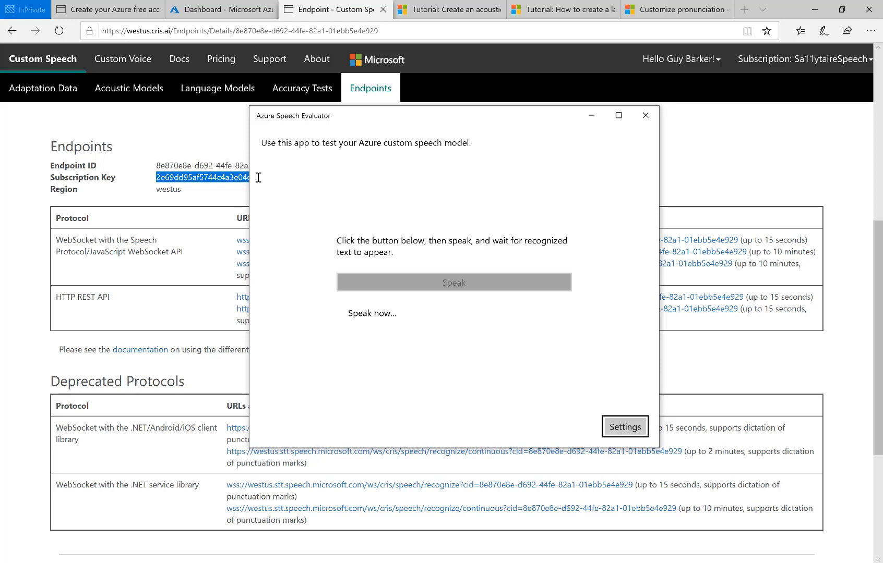
left_click(453, 282)
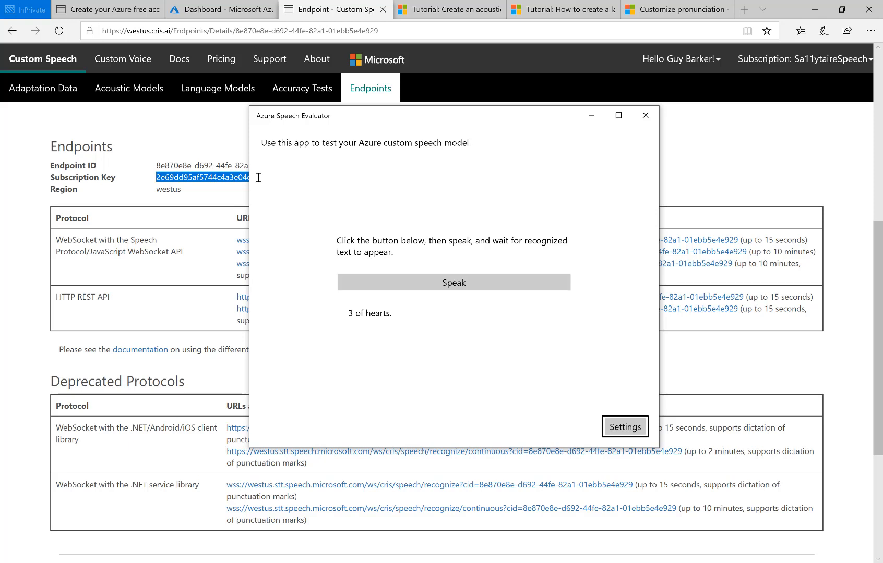
Step: Enable 'Showing a confidence value in the results' in the settings and save it
left_click(624, 427)
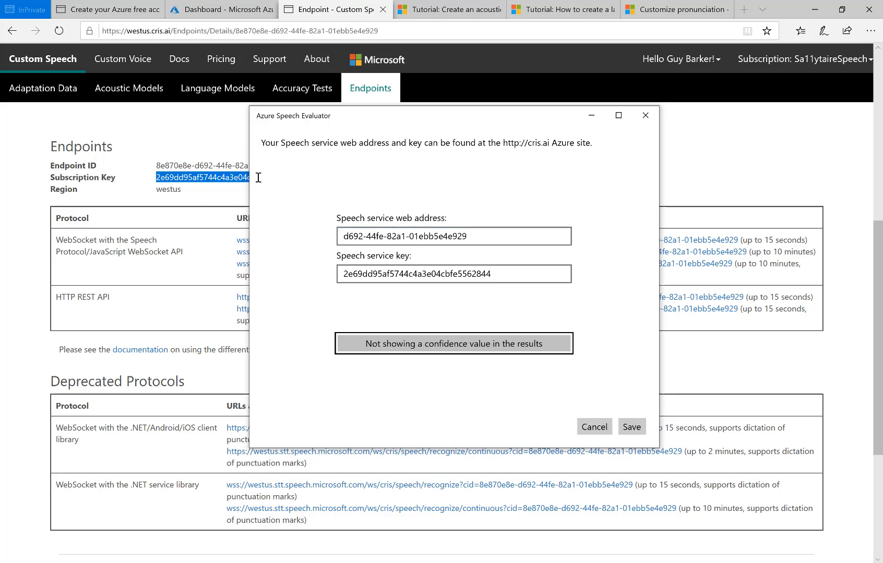
left_click(453, 344)
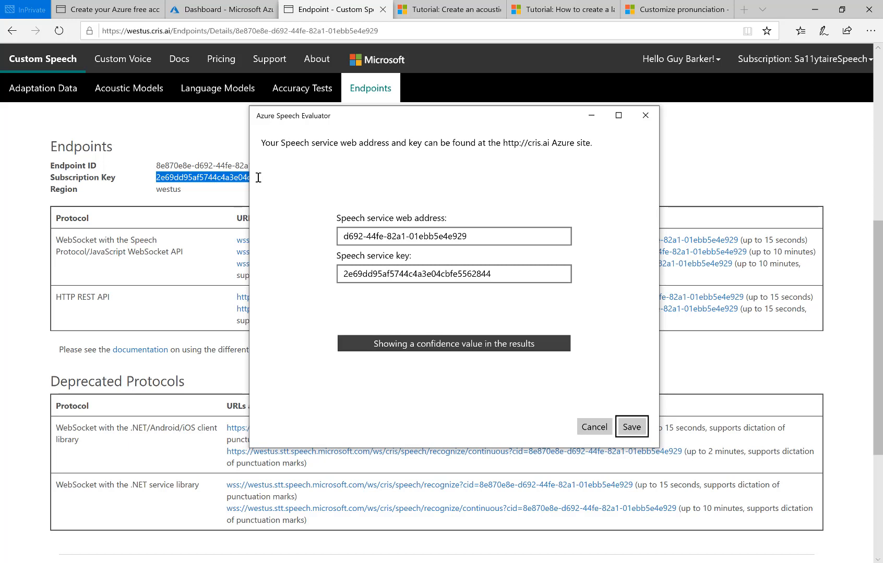
left_click(630, 427)
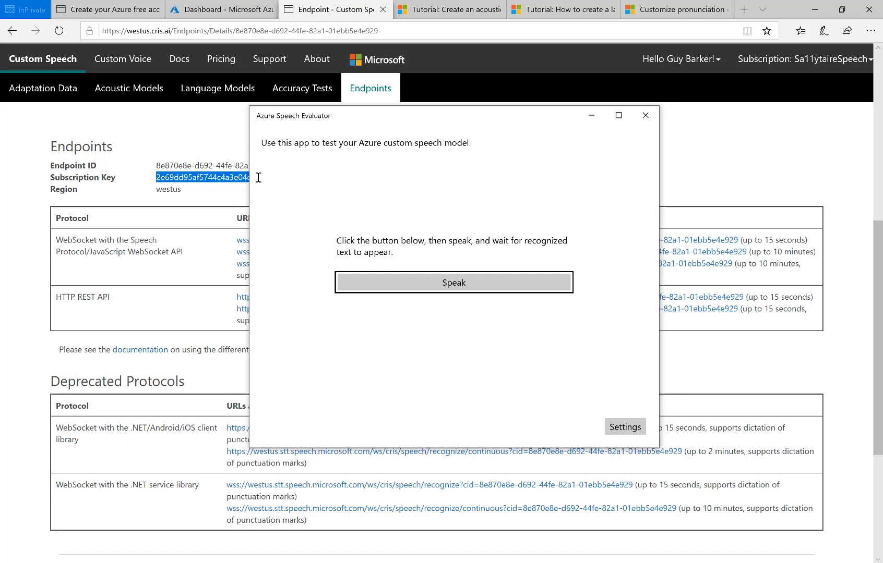
Step: Speak another card so "7 of diamonds" is recognized at 88% confidence
left_click(452, 282)
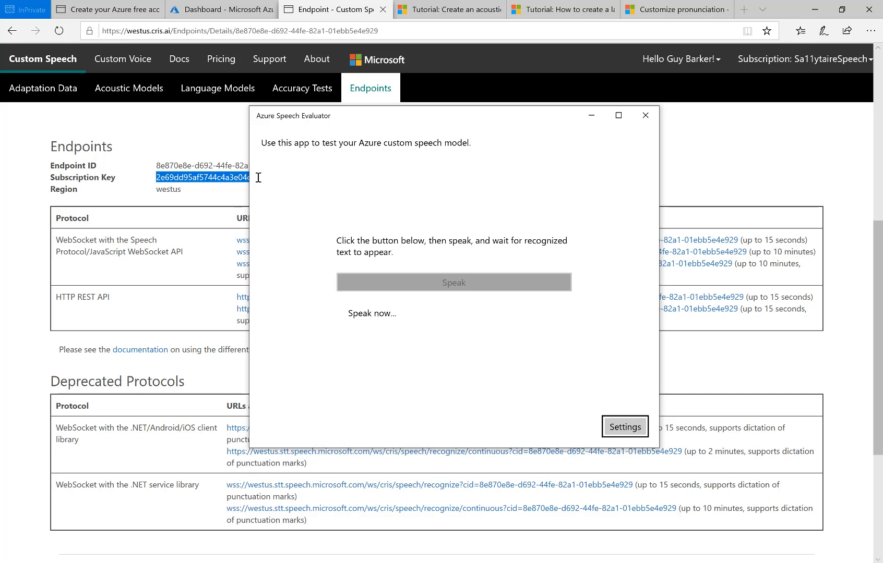
left_click(453, 282)
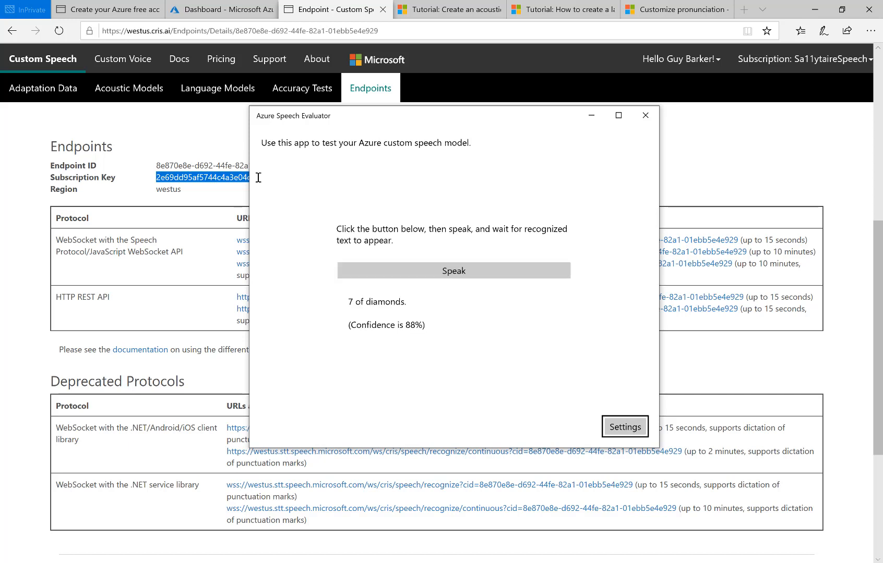